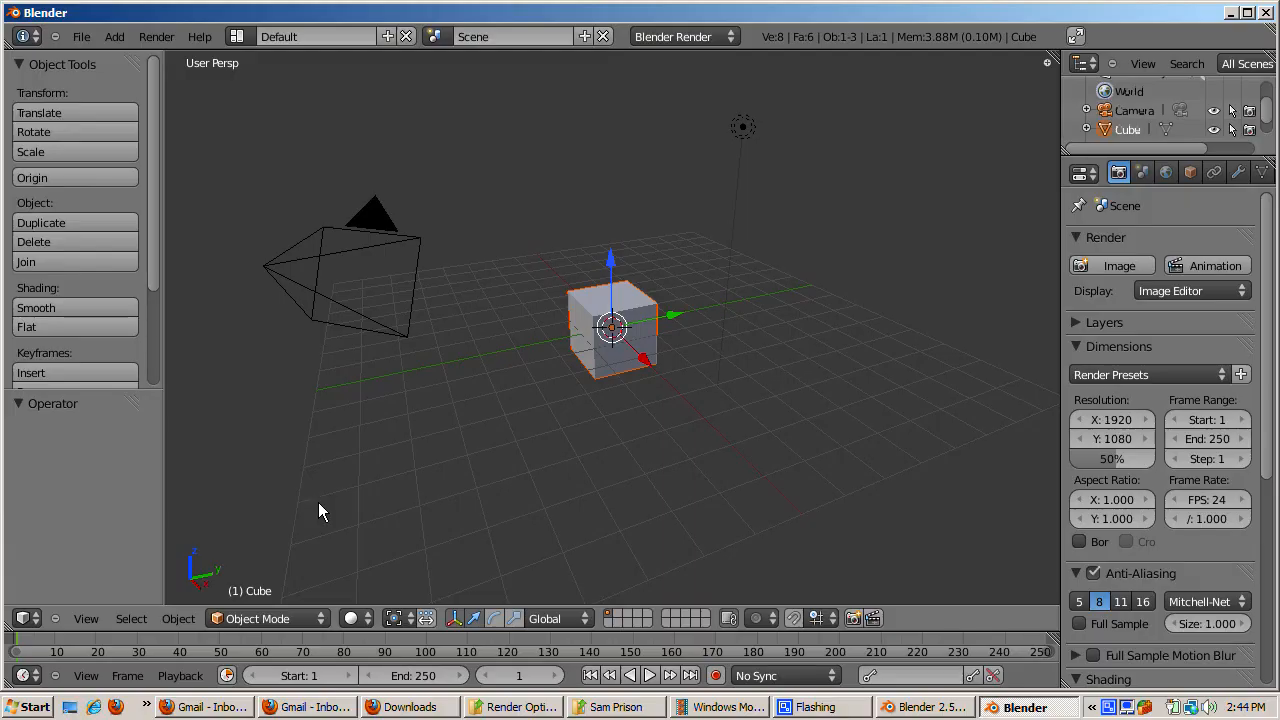
mouse_move(632, 469)
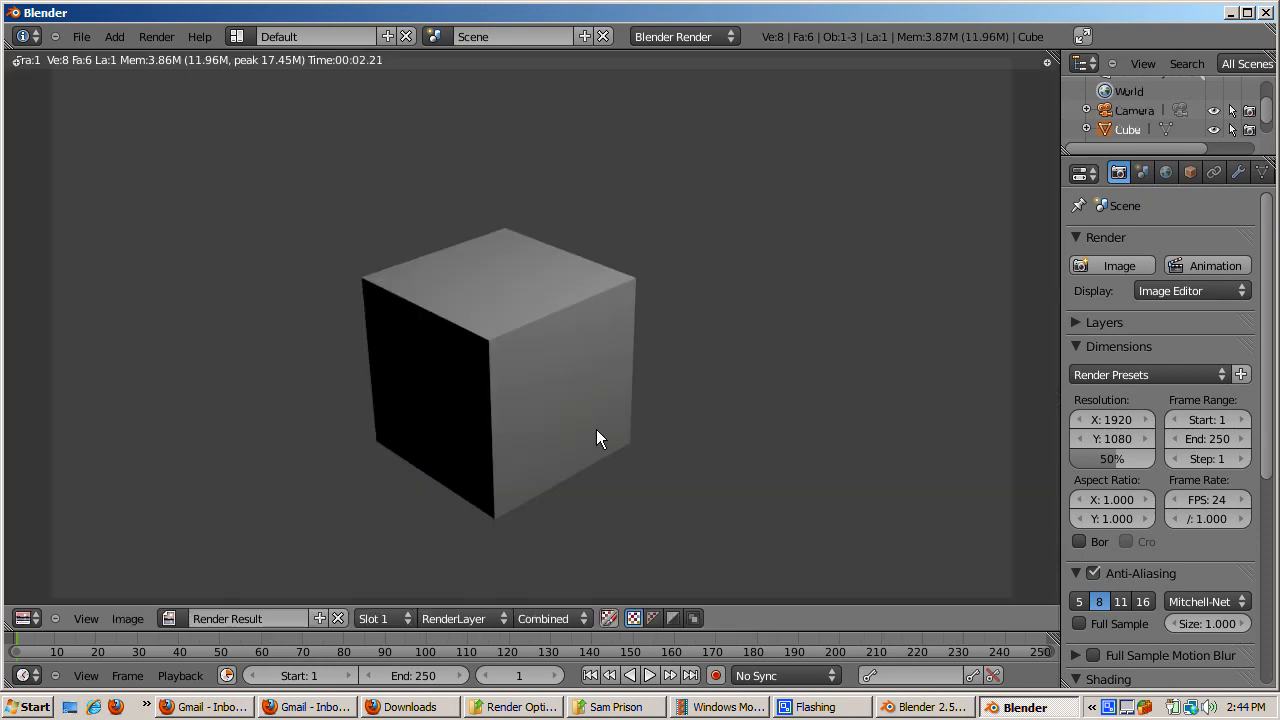
mouse_move(140, 585)
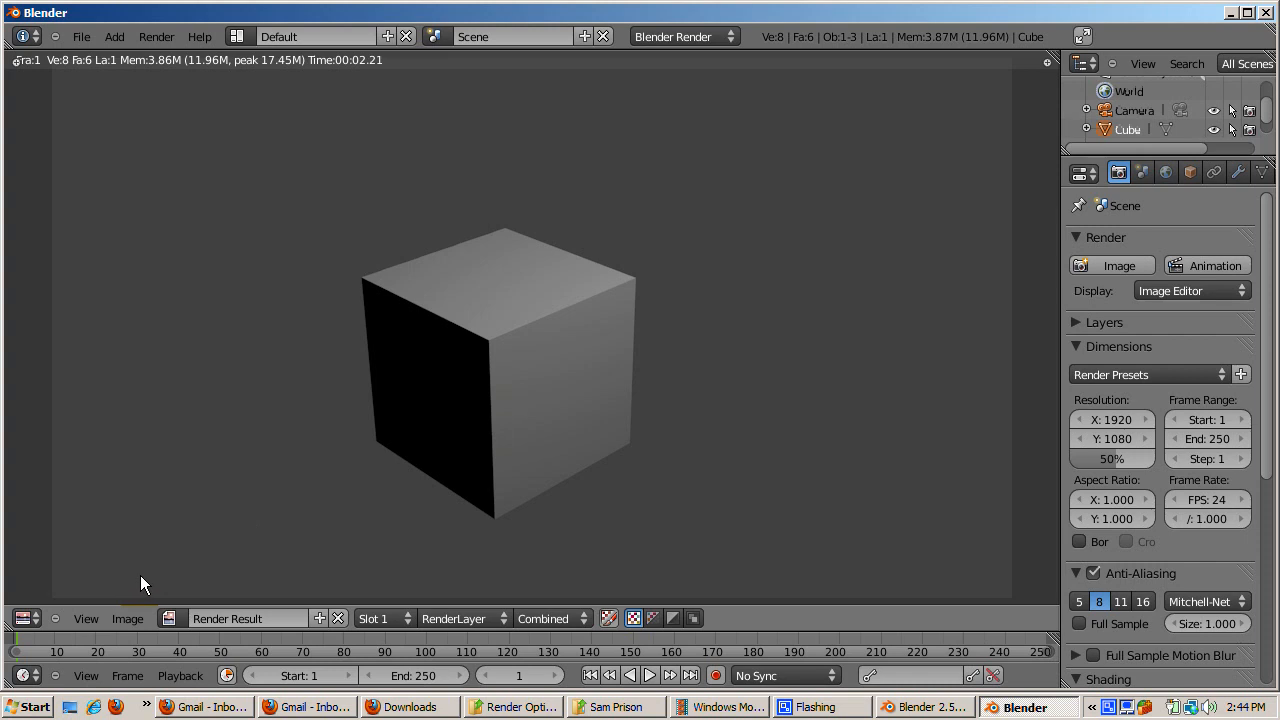
mouse_move(810, 370)
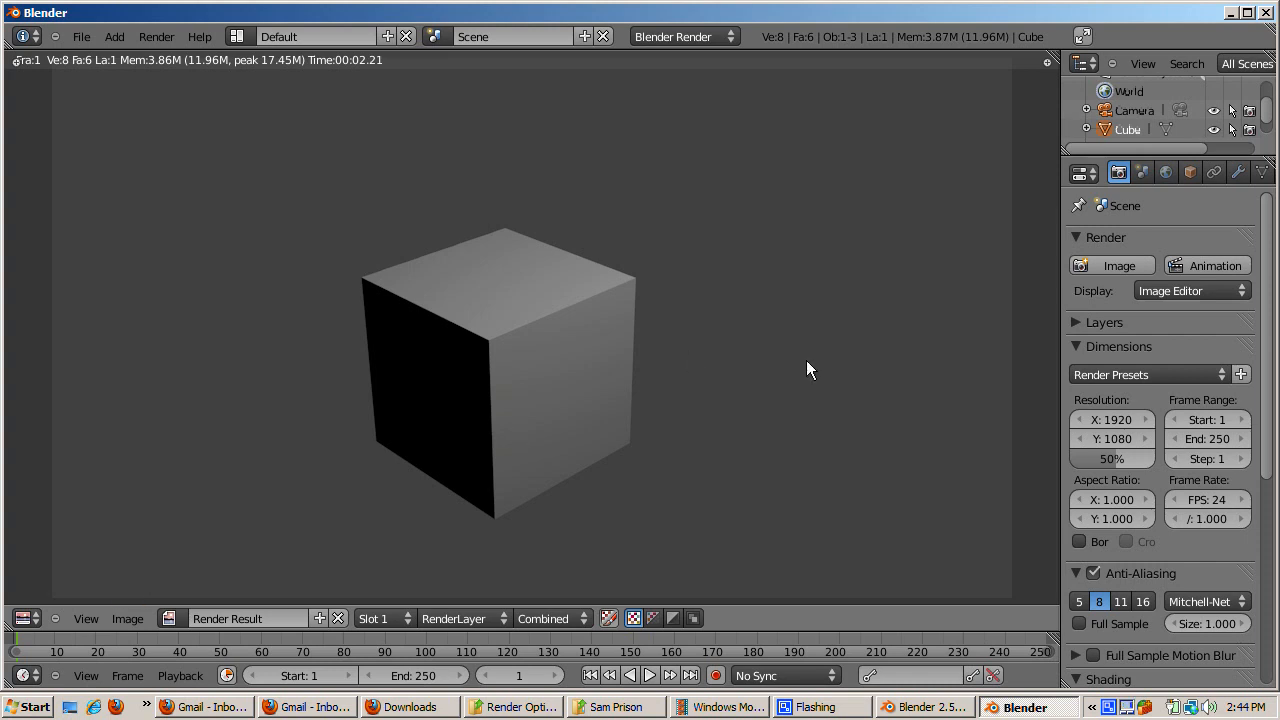
mouse_move(590, 400)
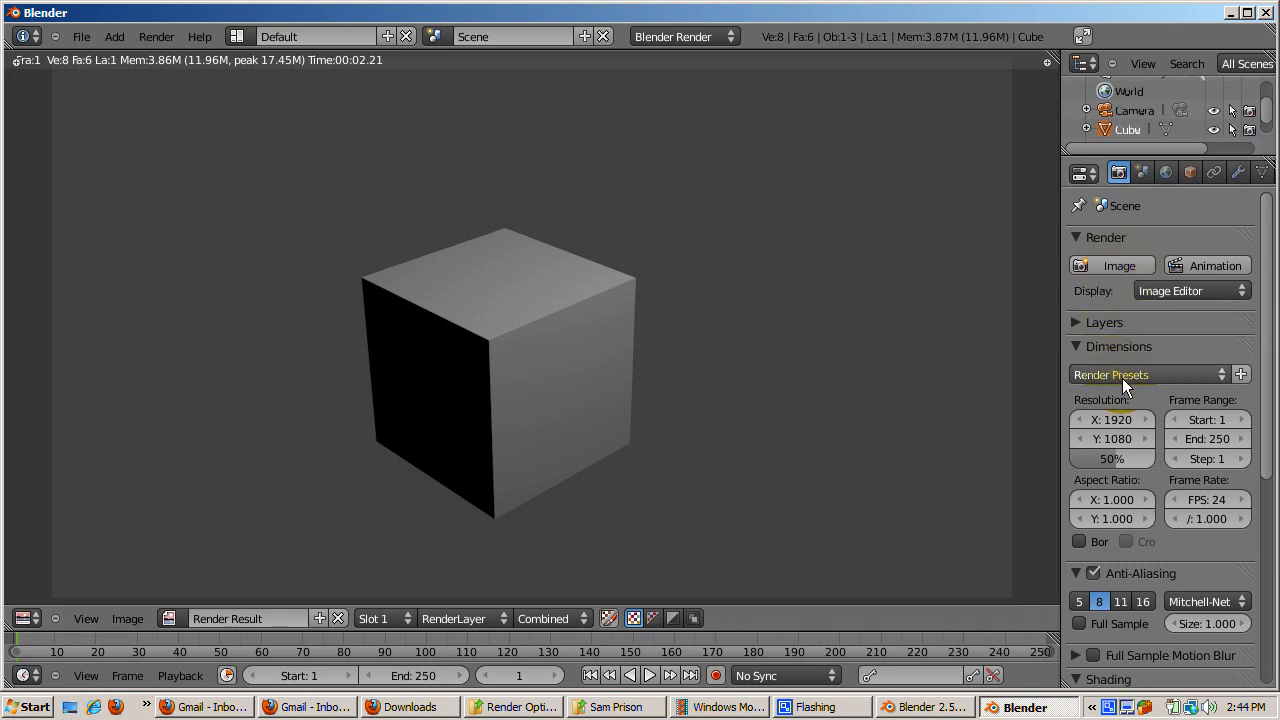
click(1111, 419)
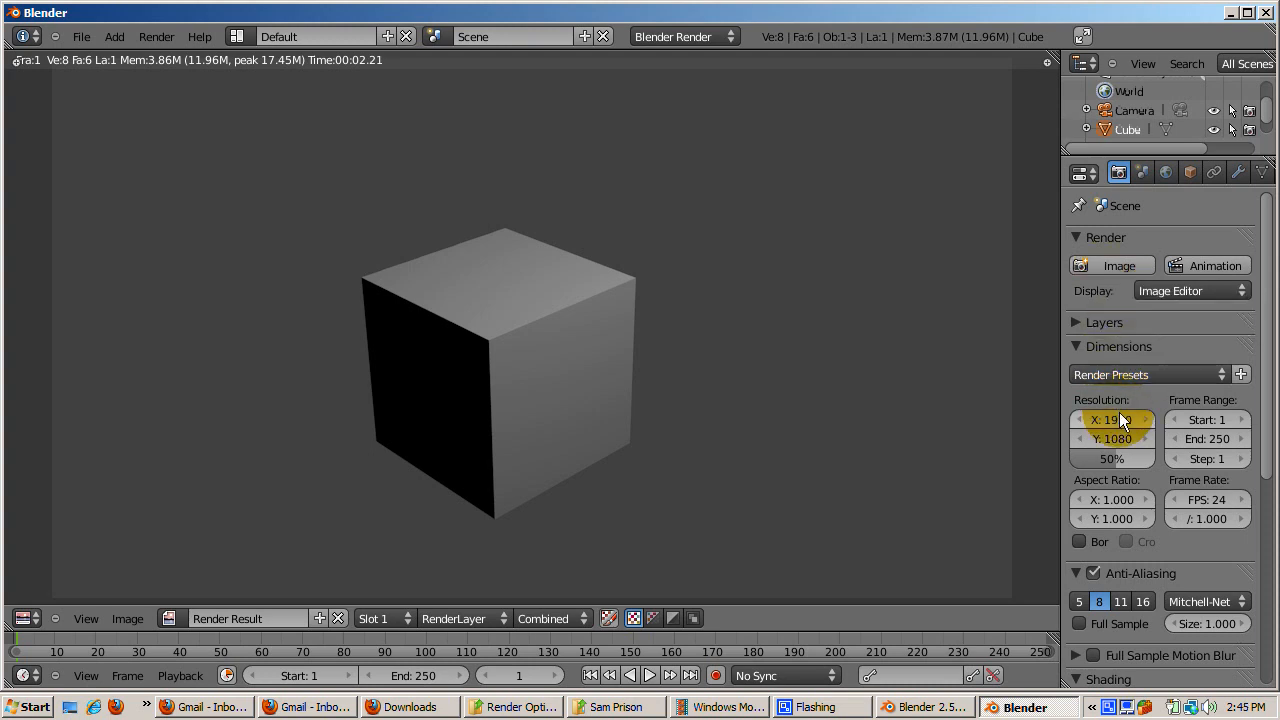
mouse_move(1113, 419)
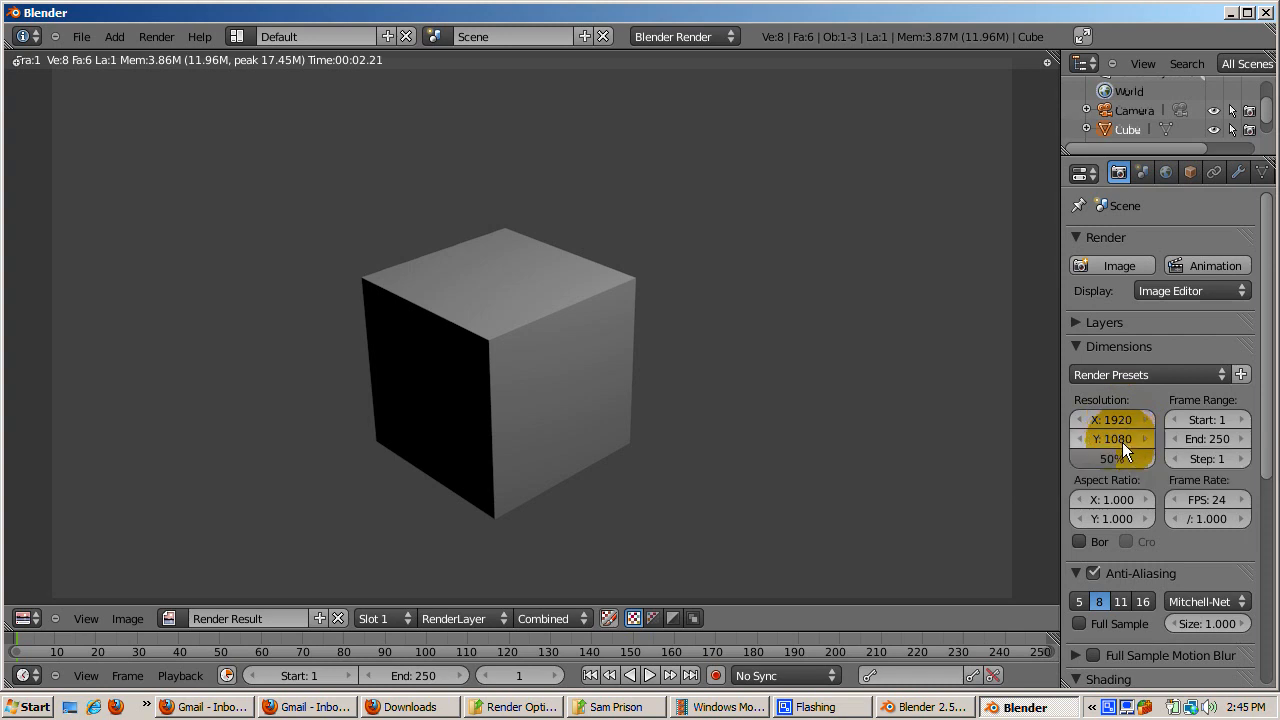
mouse_move(1113, 439)
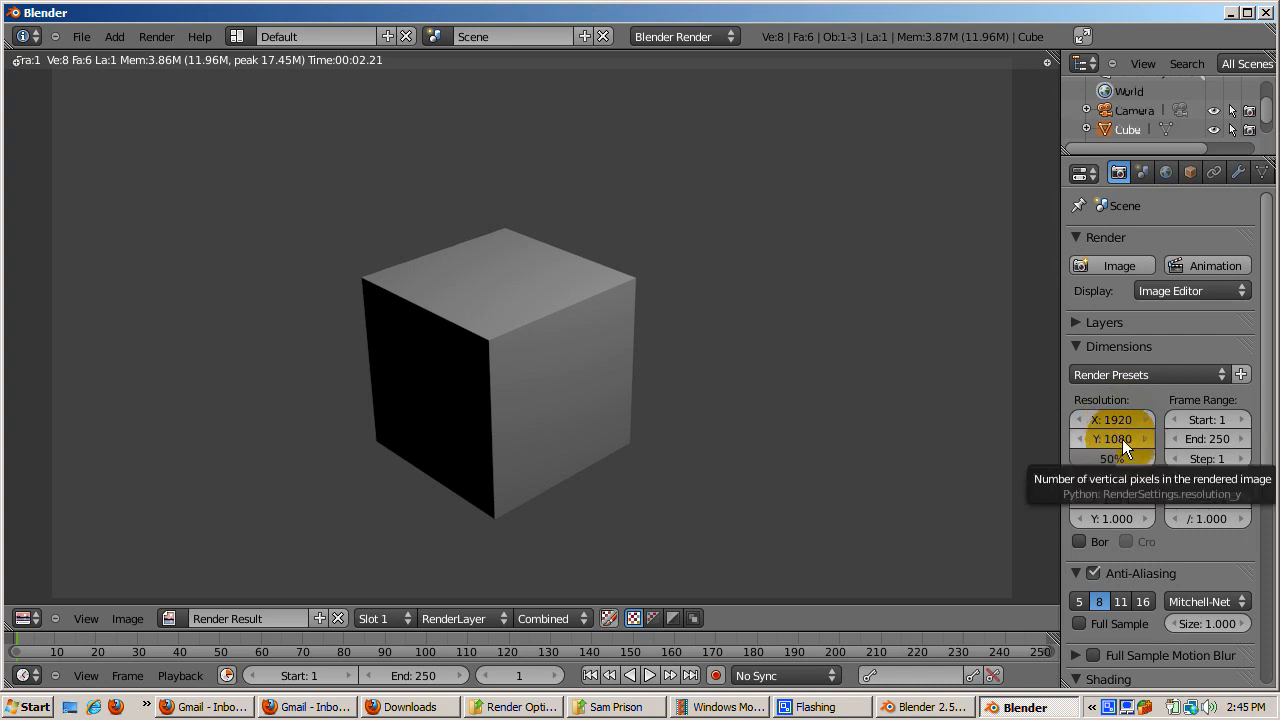
mouse_move(1113, 458)
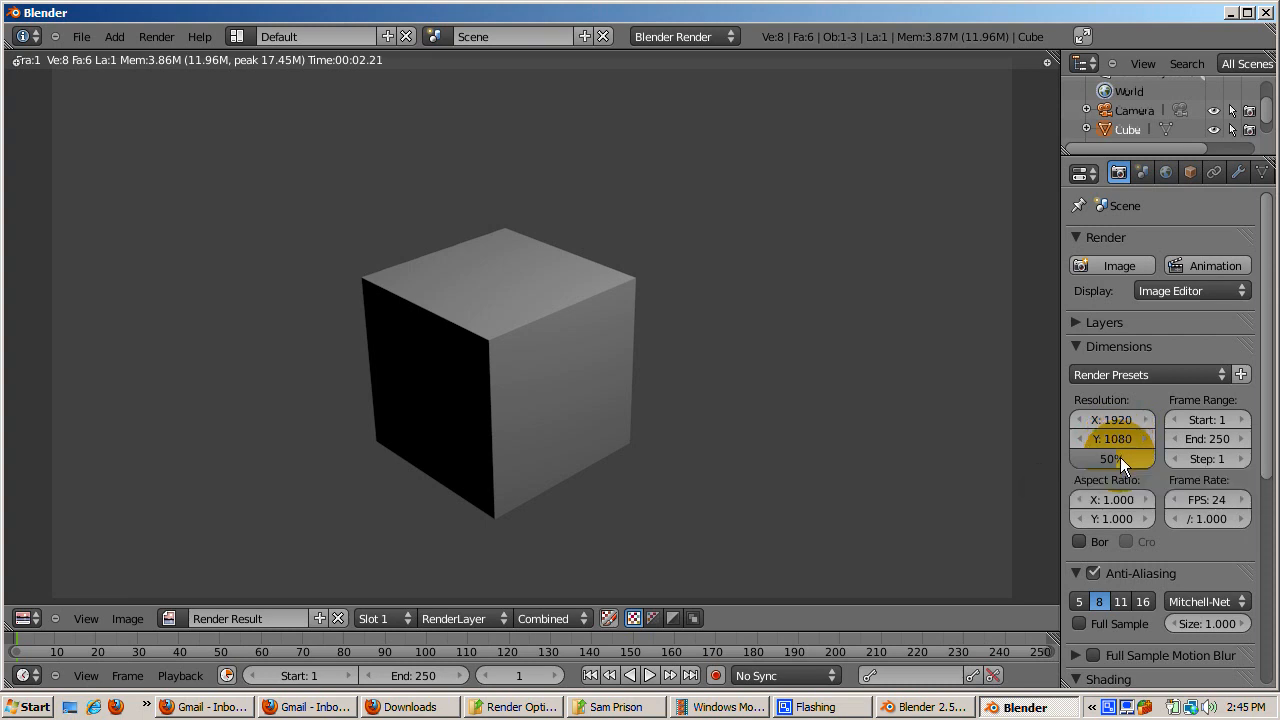
mouse_move(1113, 458)
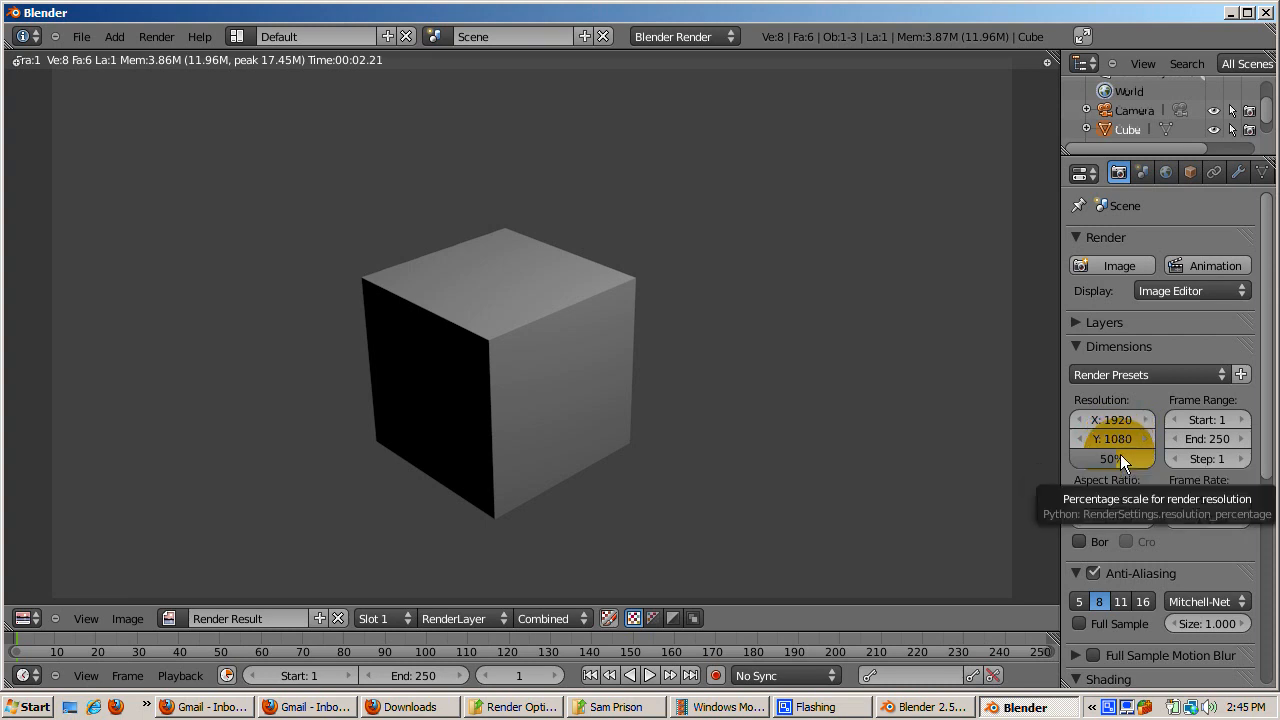
mouse_move(1130, 395)
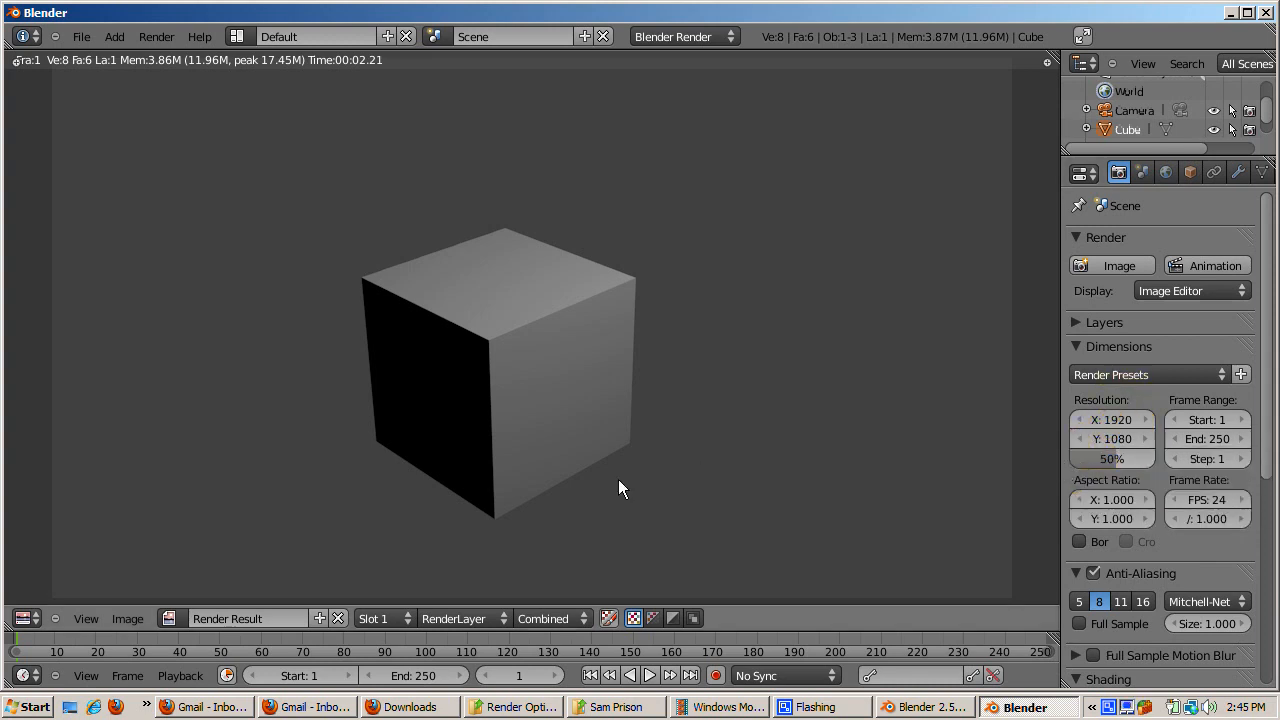
mouse_move(527, 471)
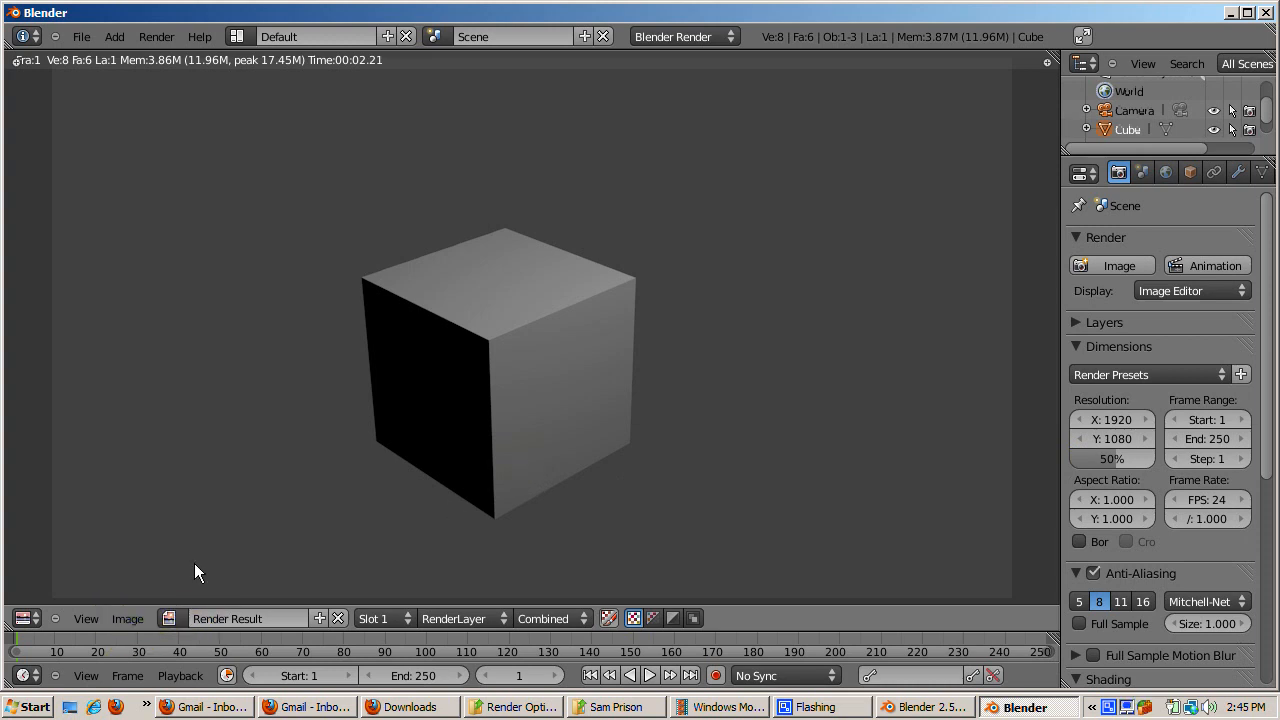
Step: Start saving the render as a new image with PNG kept as the file format
click(127, 618)
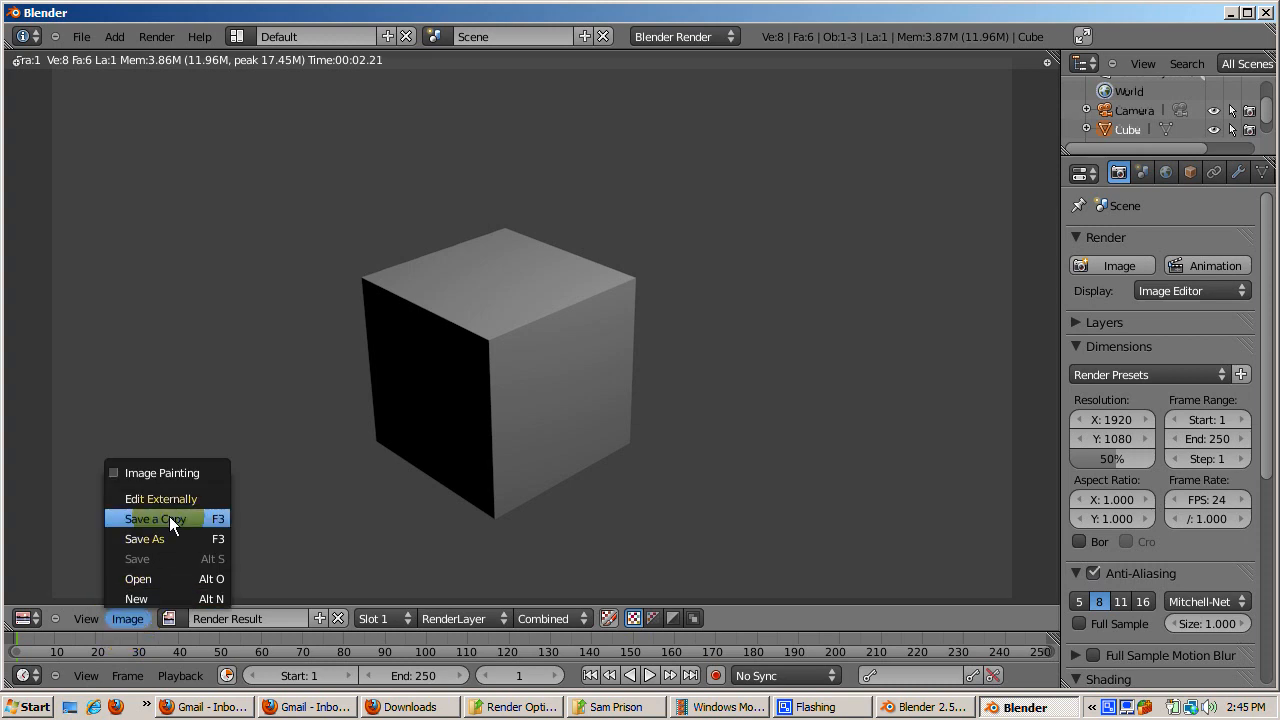
mouse_move(145, 539)
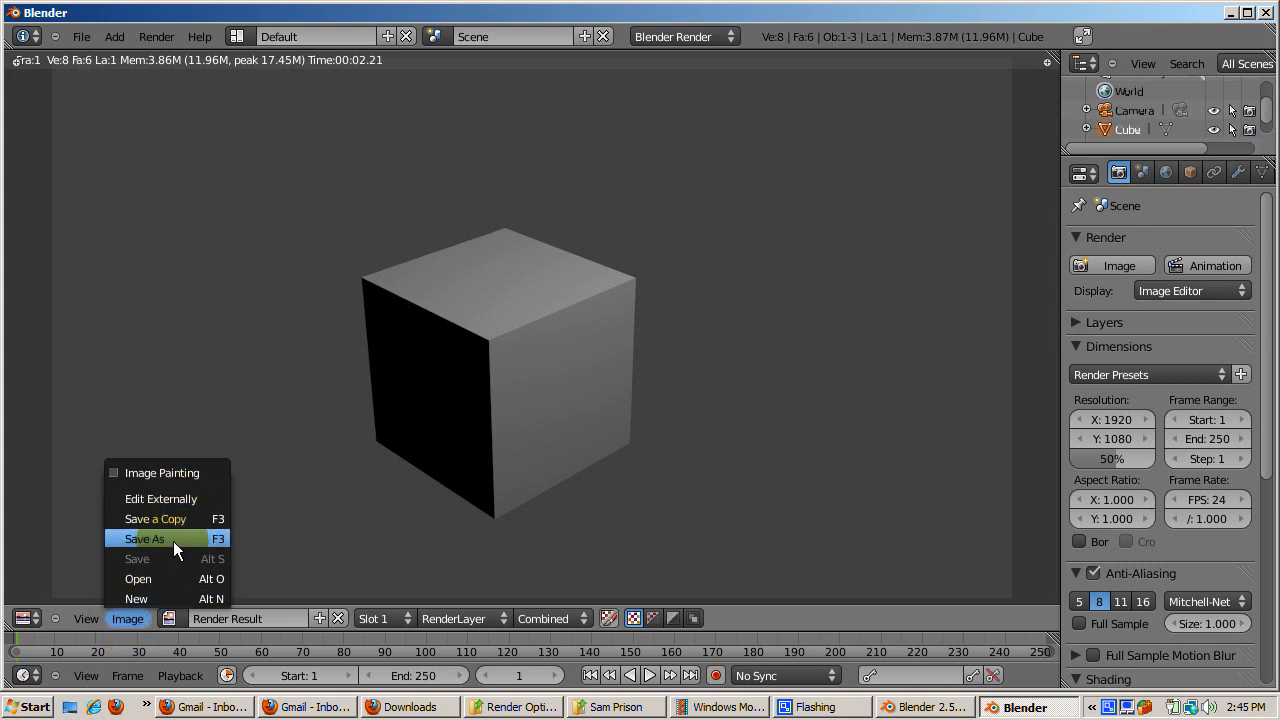
click(145, 539)
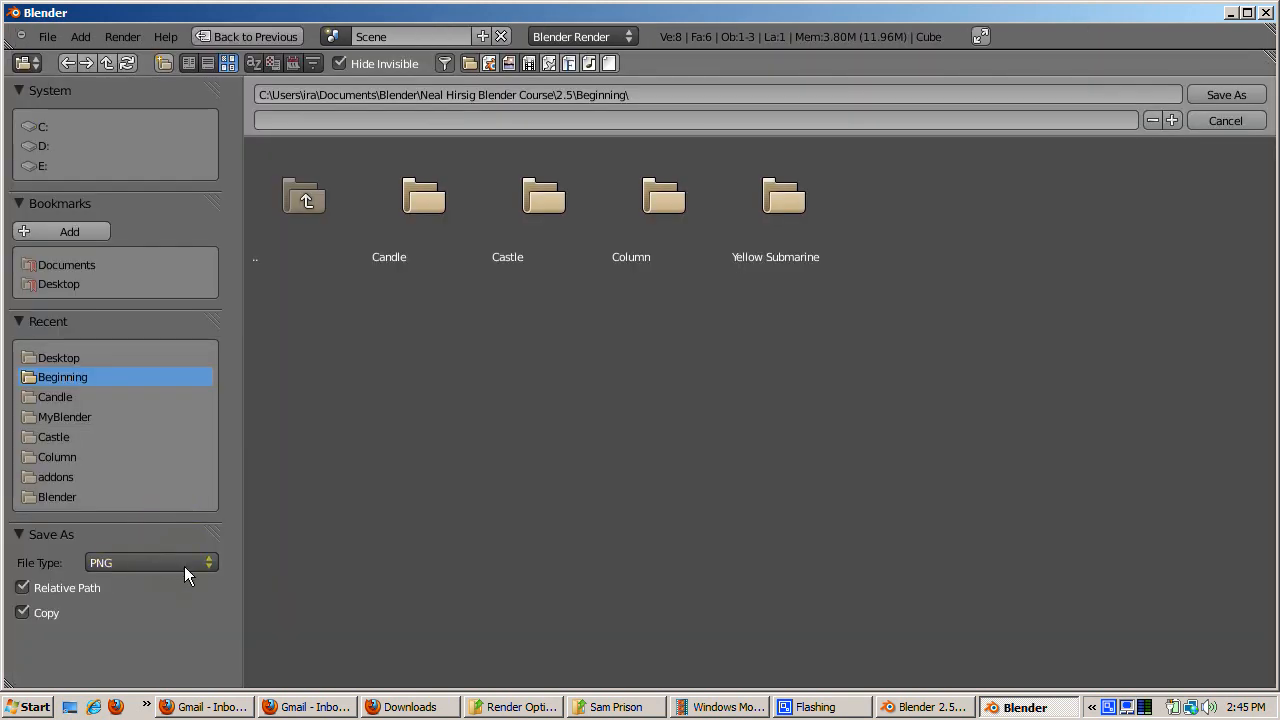
click(150, 562)
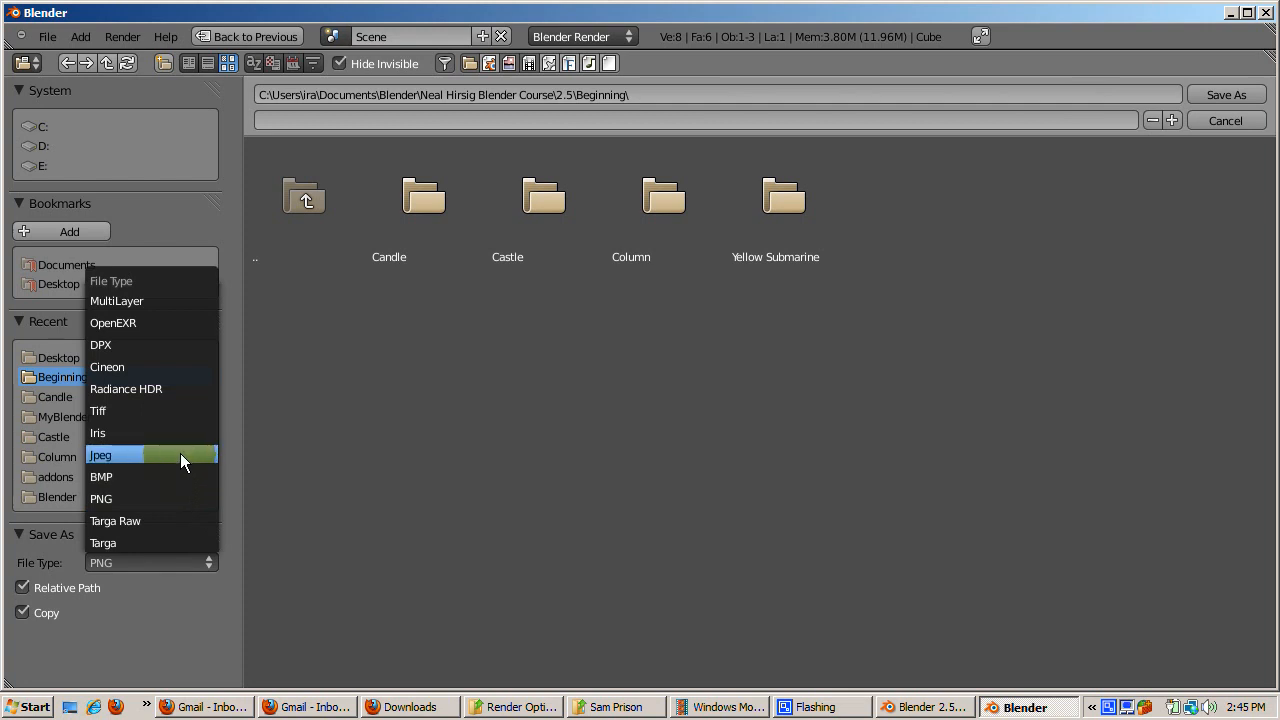
mouse_move(180, 405)
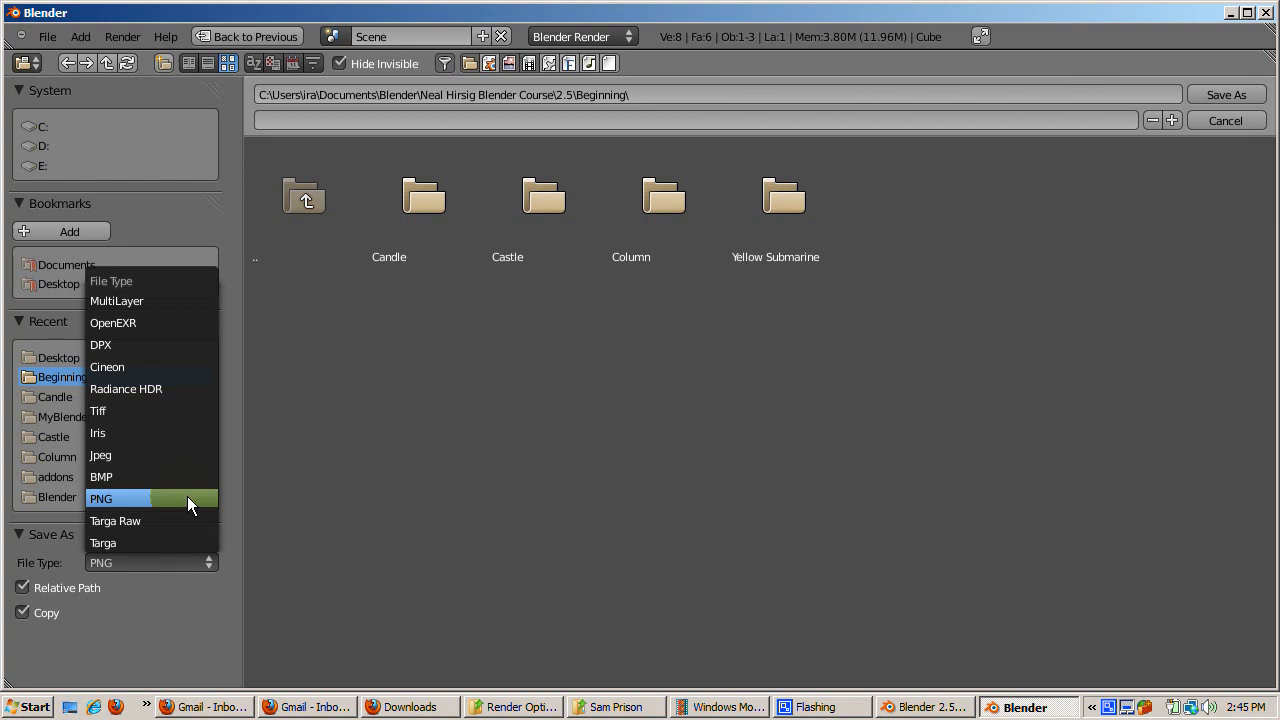
click(101, 498)
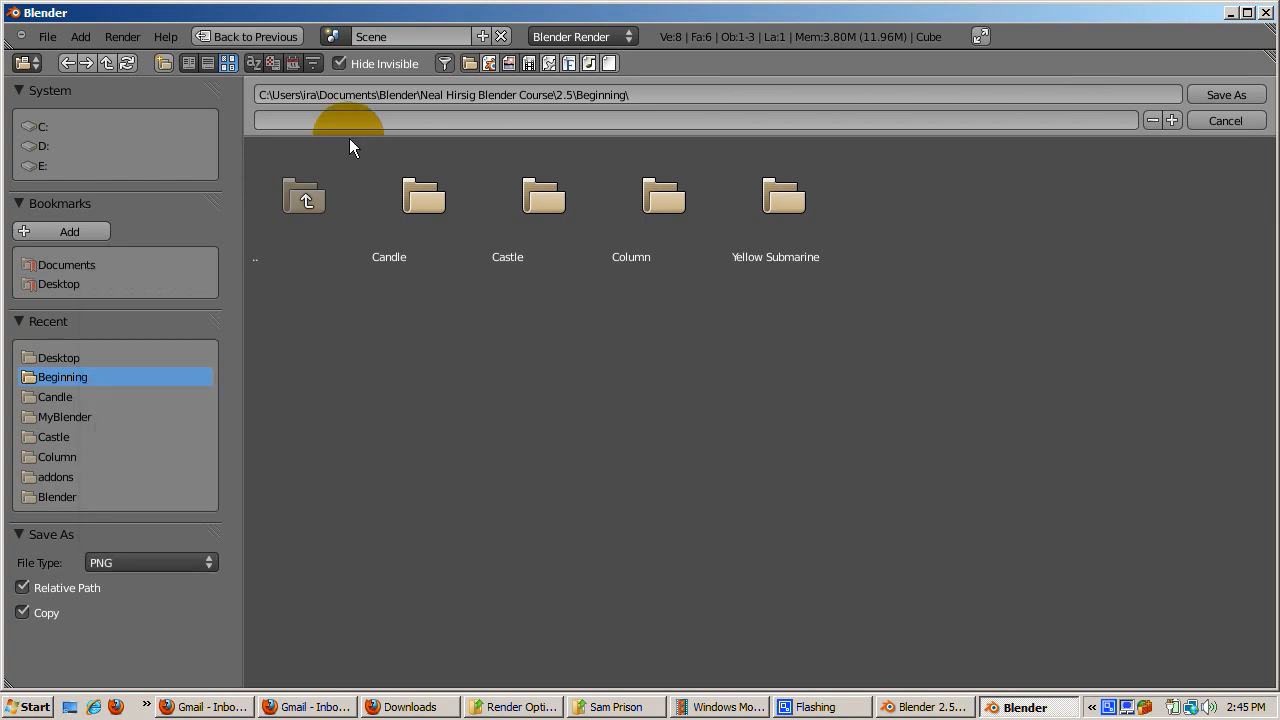
Step: Save the cube render to the Desktop as a PNG named Cube
click(58, 357)
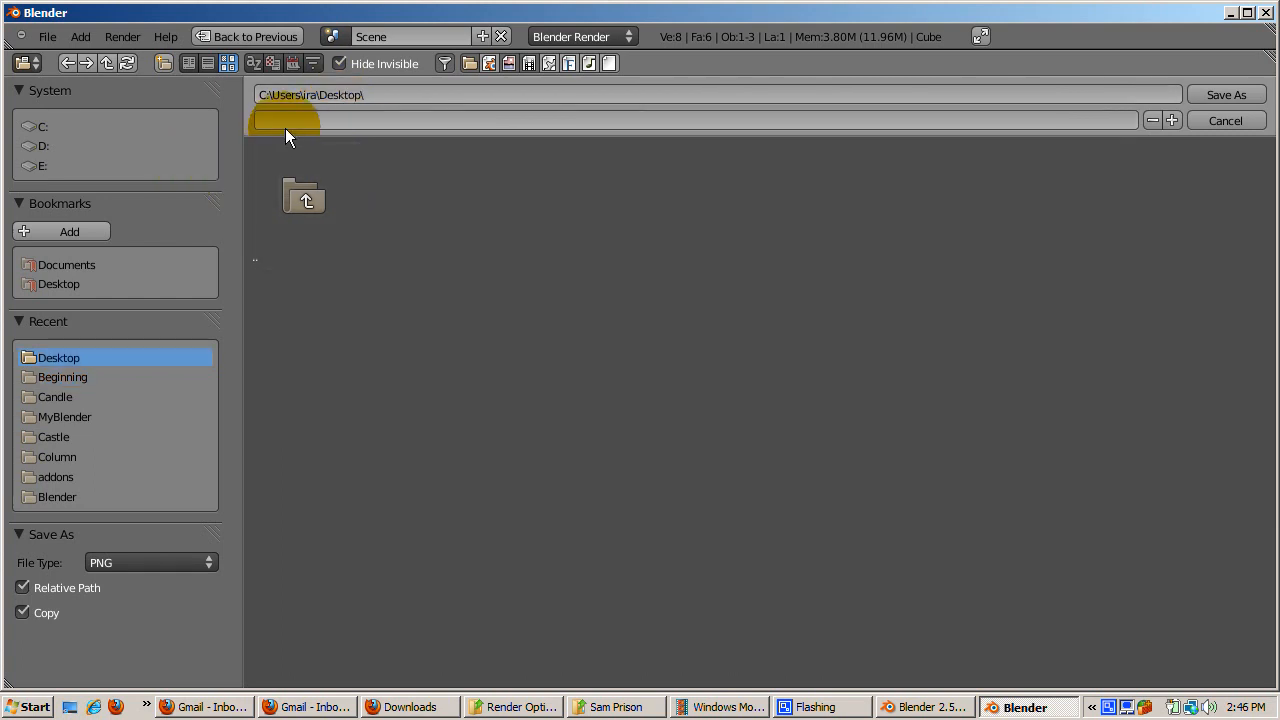
text(Cube)
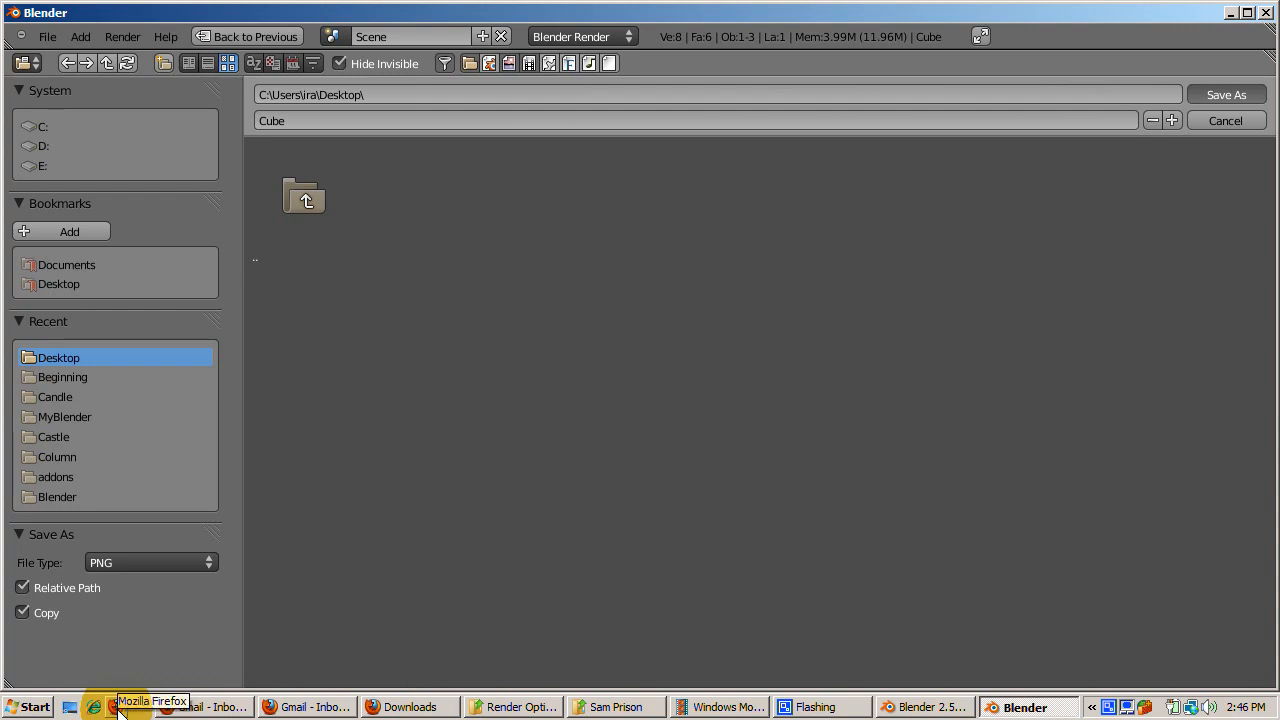
click(1225, 120)
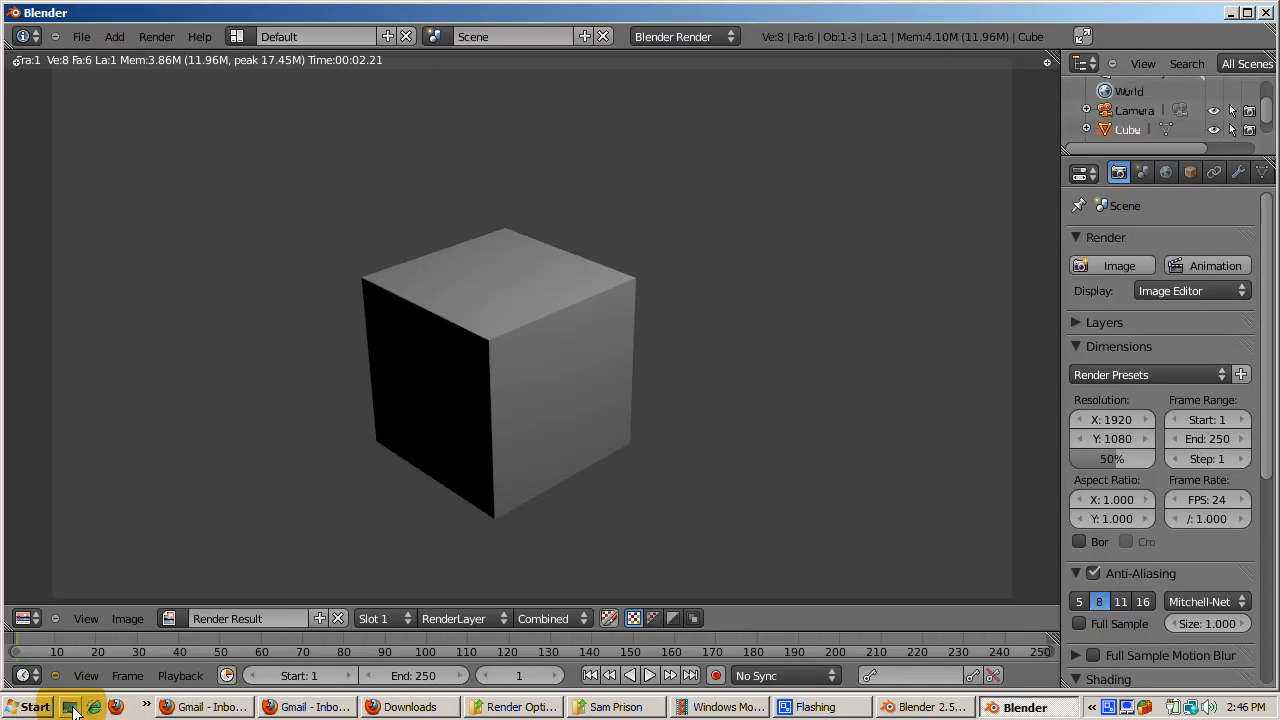
Step: Check Cube.png's properties on the desktop, confirming it is a 960 x 540 PNG
click(1231, 12)
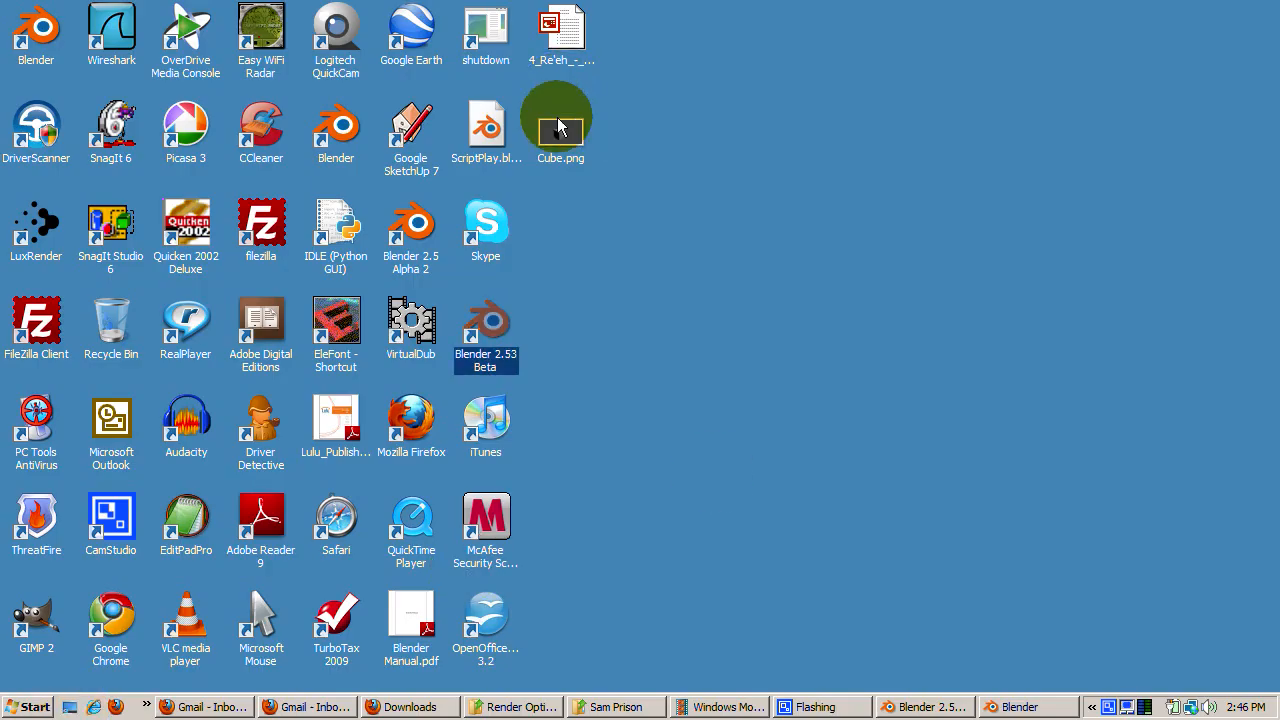
right_click(560, 120)
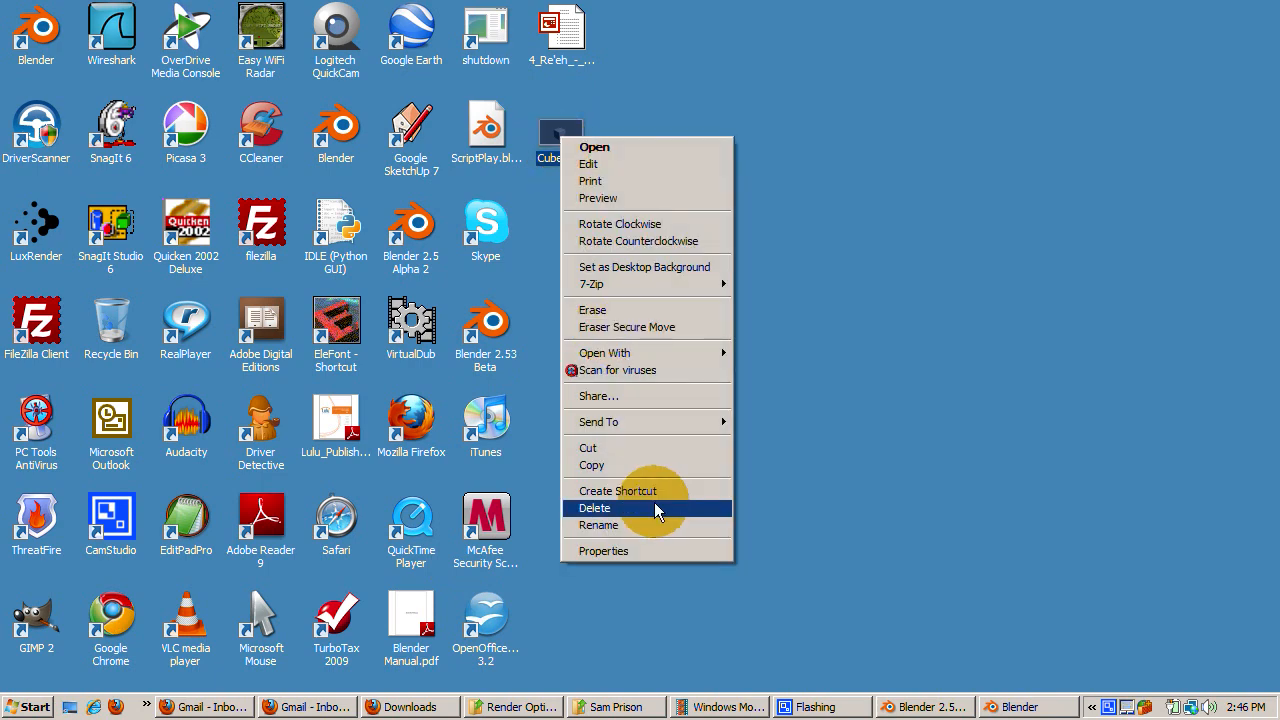
click(603, 550)
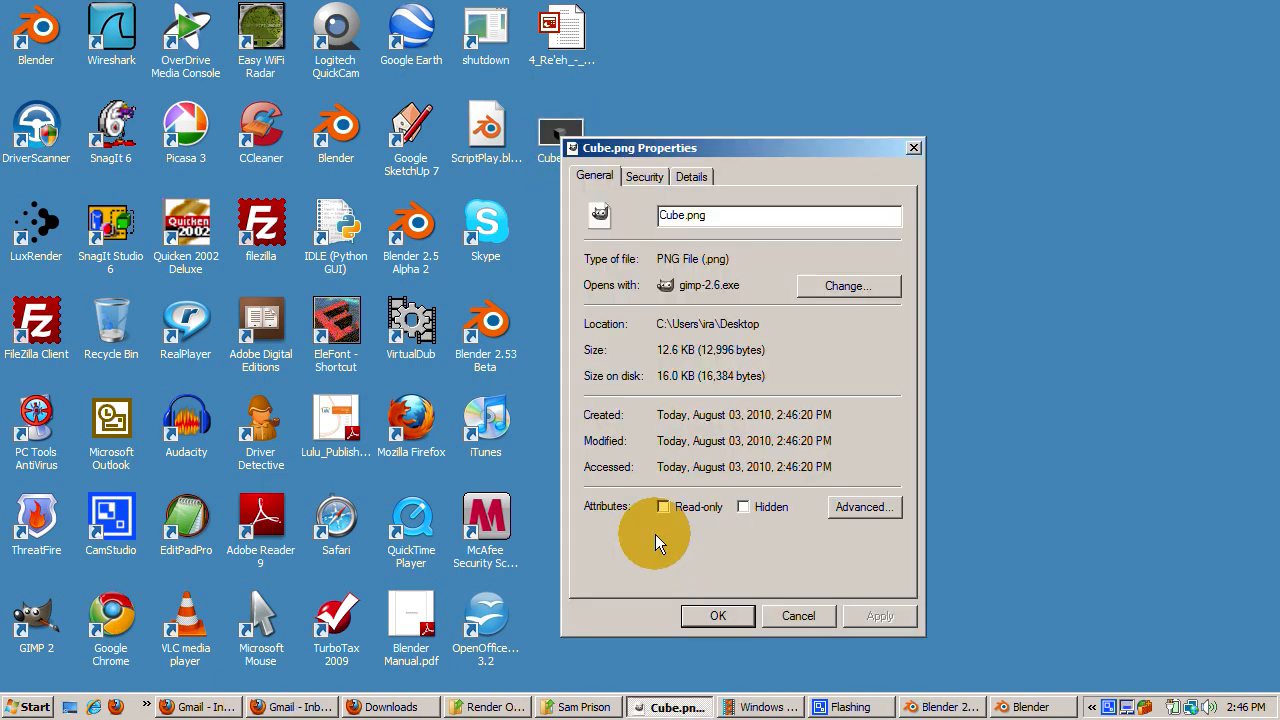
click(690, 176)
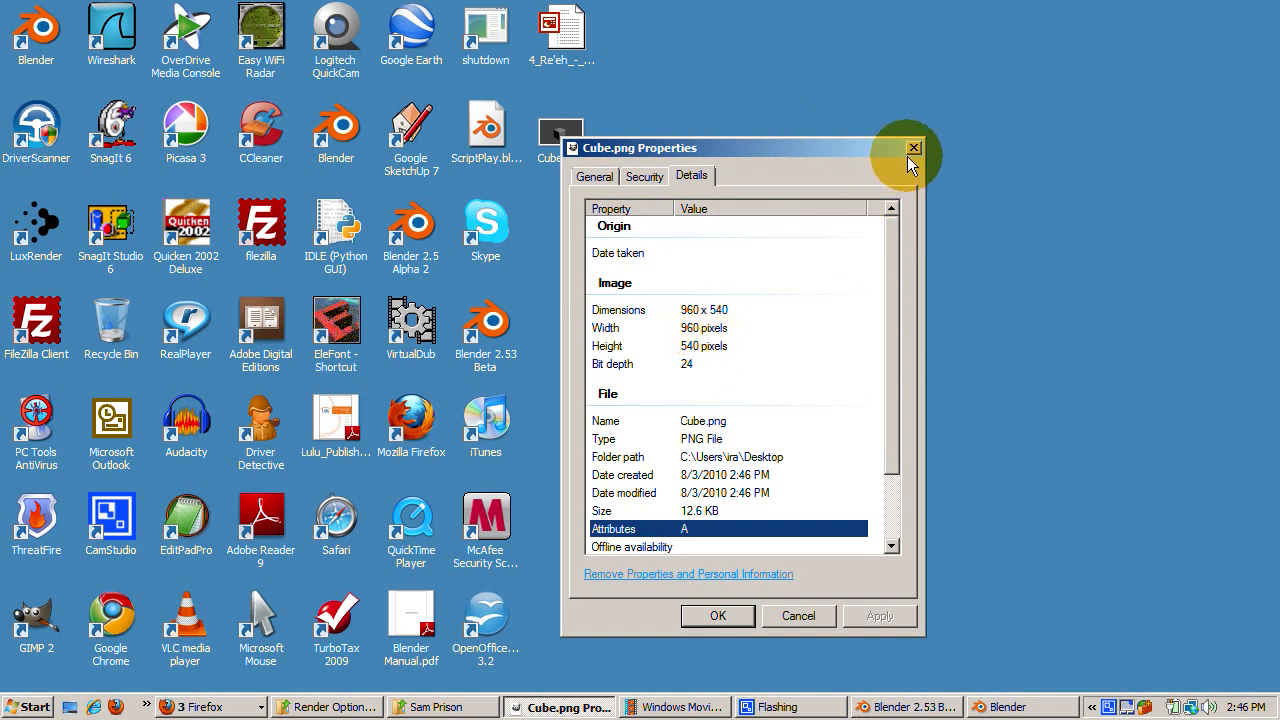
click(911, 147)
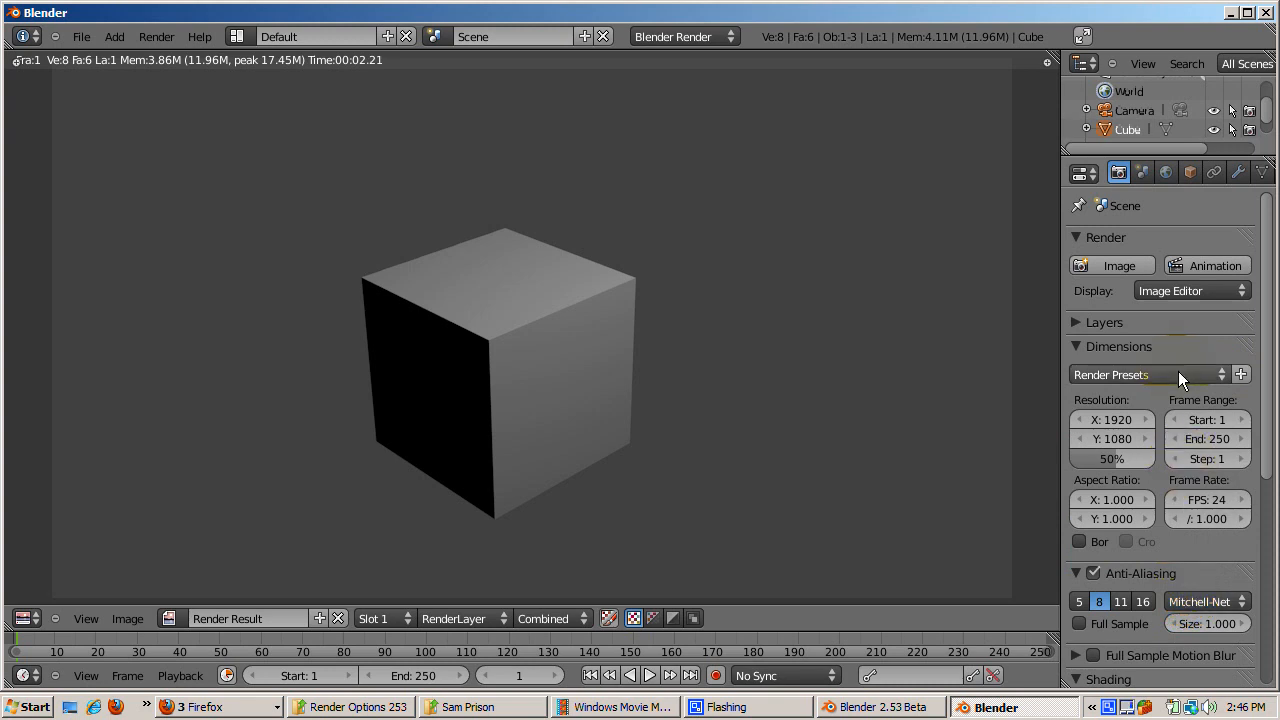
Step: Apply the DVCPRO HD 720p render preset, giving 960 × 720 with a 4:3 pixel aspect
click(1150, 374)
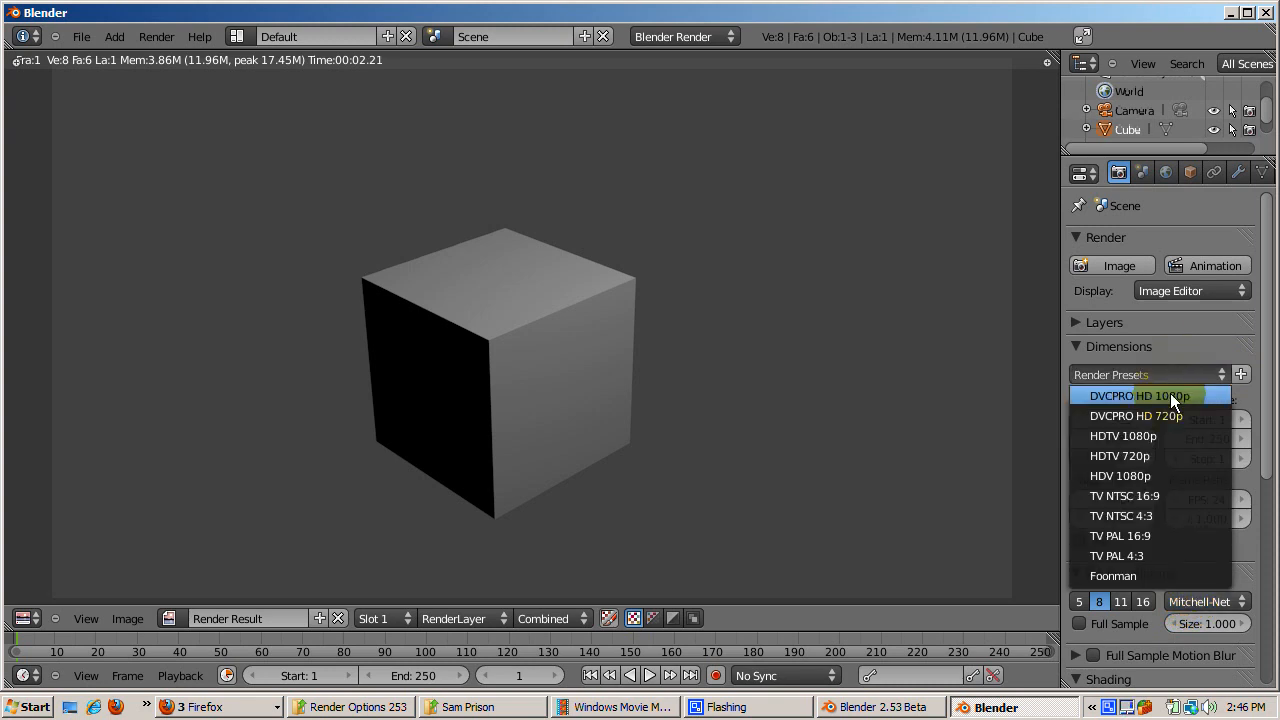
mouse_move(1137, 415)
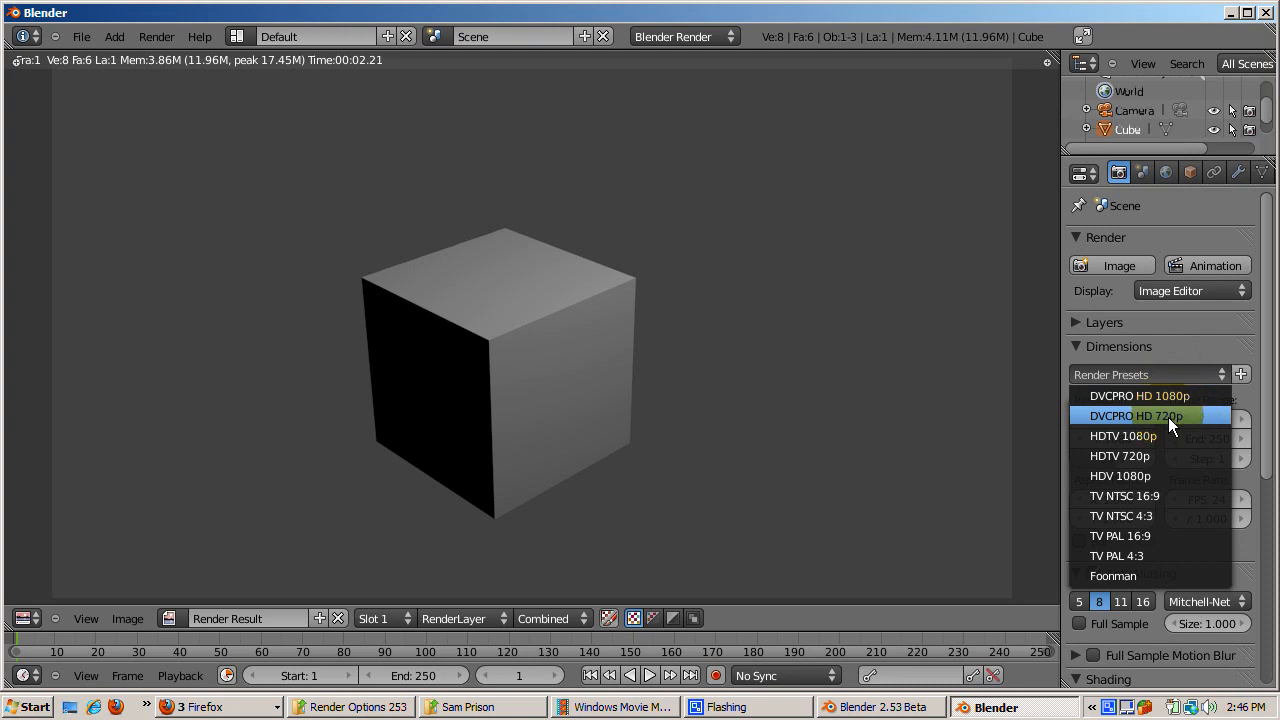
click(1136, 416)
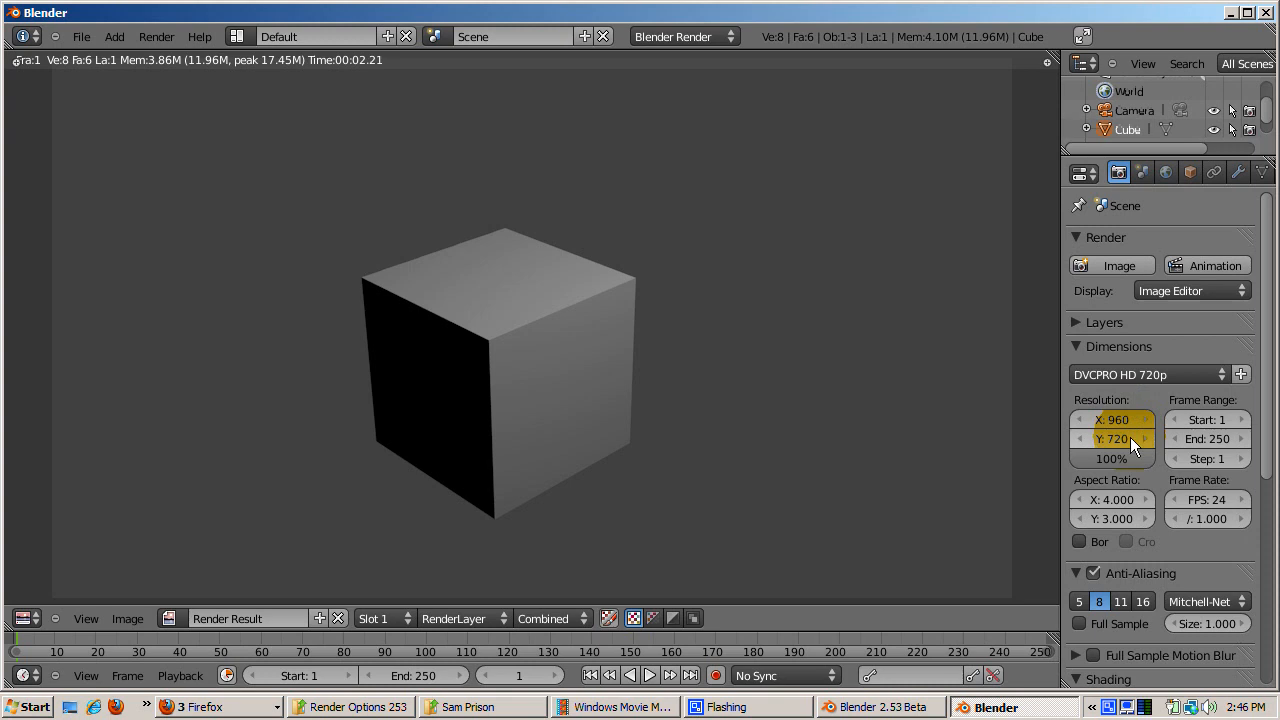
mouse_move(1127, 470)
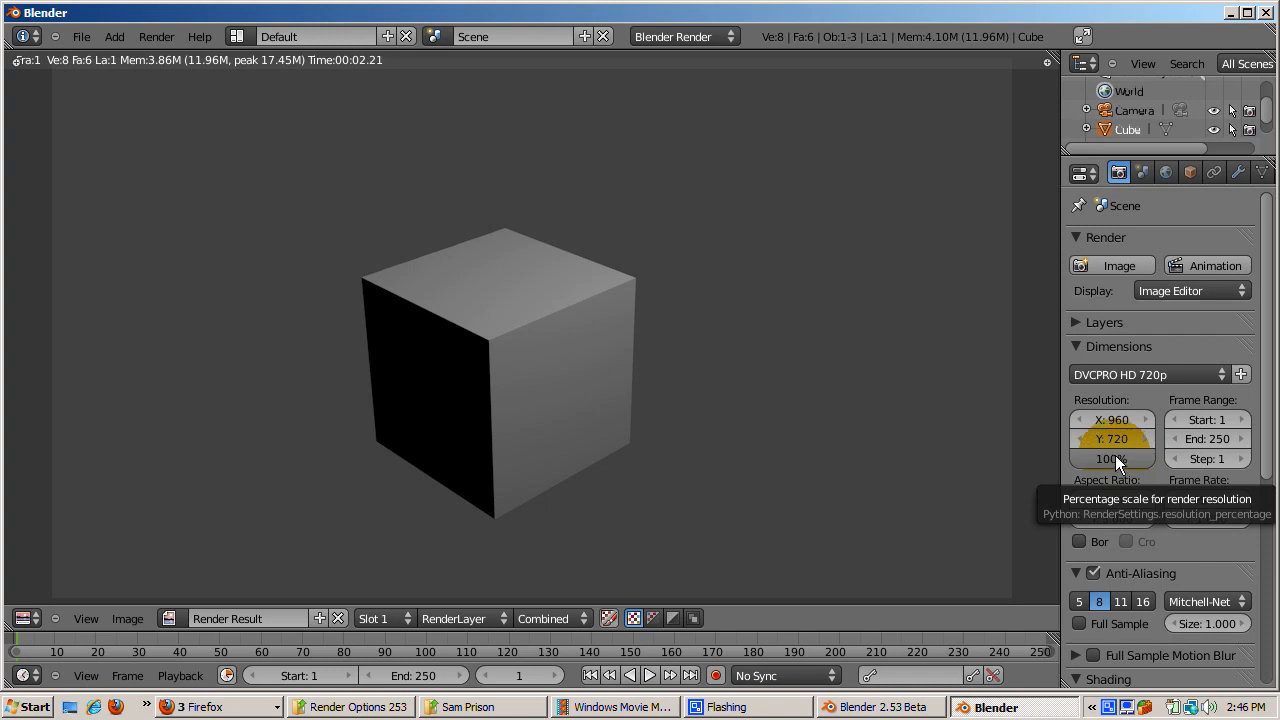
mouse_move(930, 488)
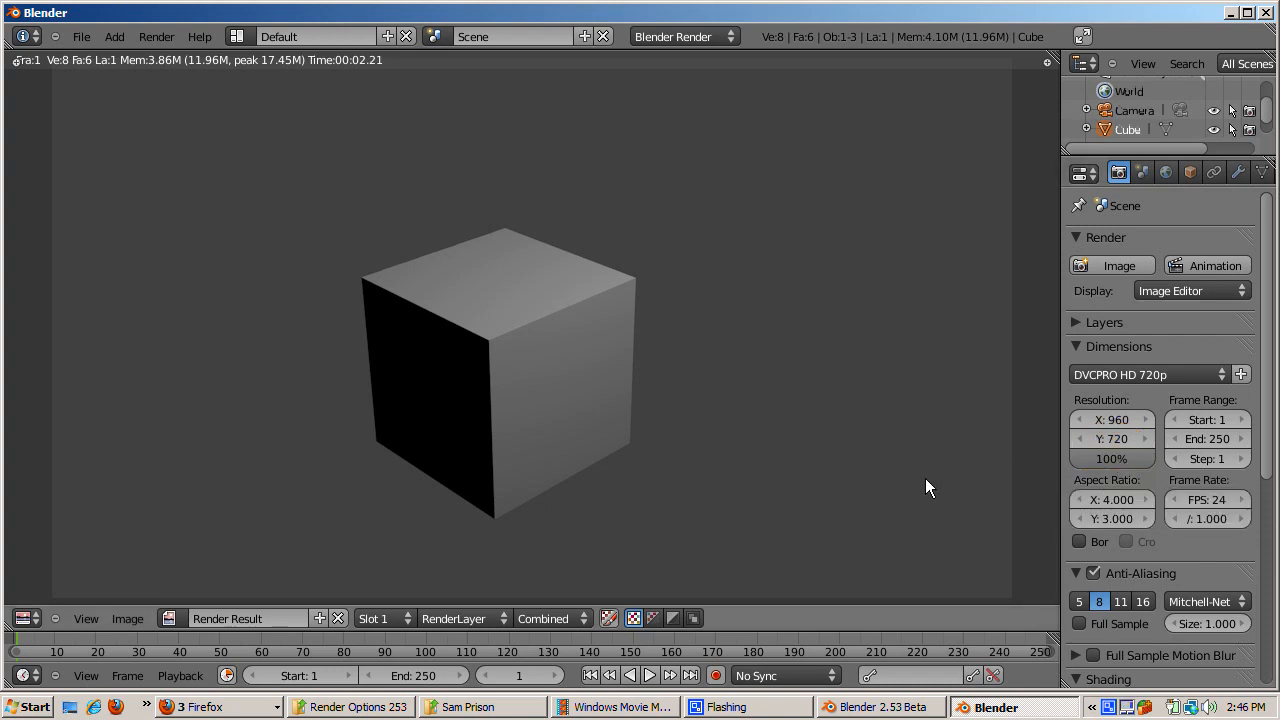
mouse_move(545, 494)
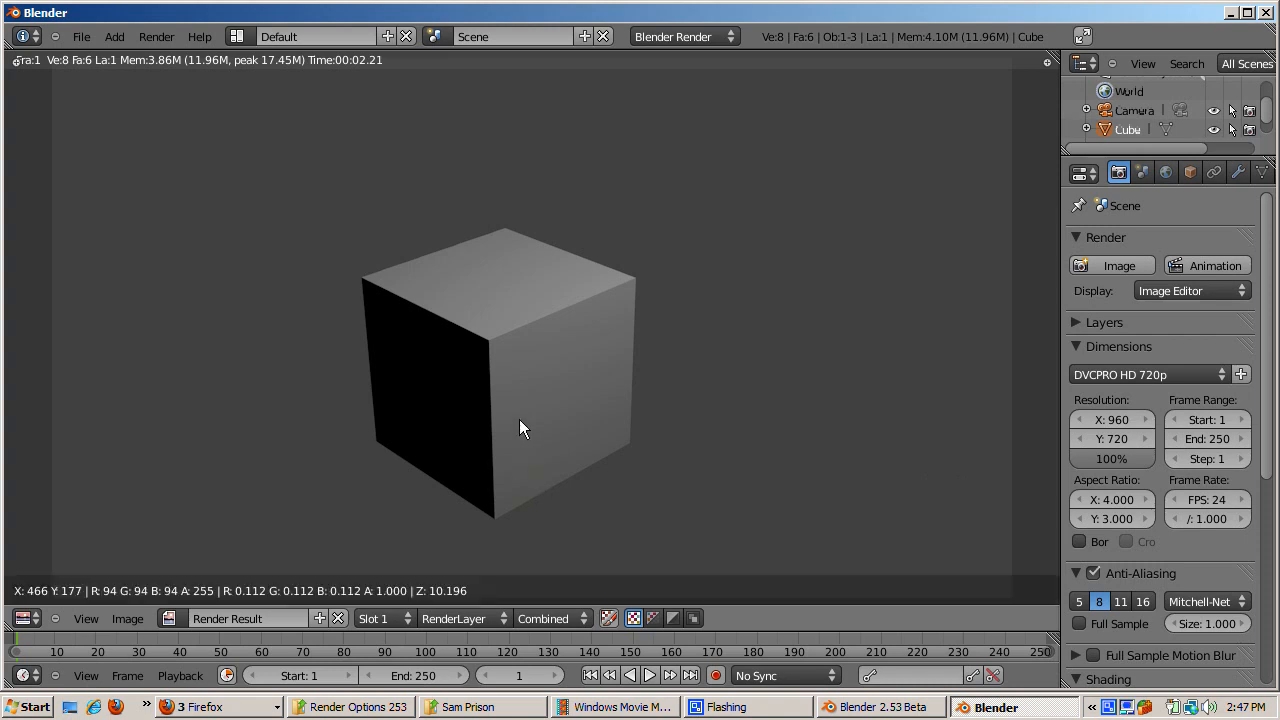
mouse_move(462, 440)
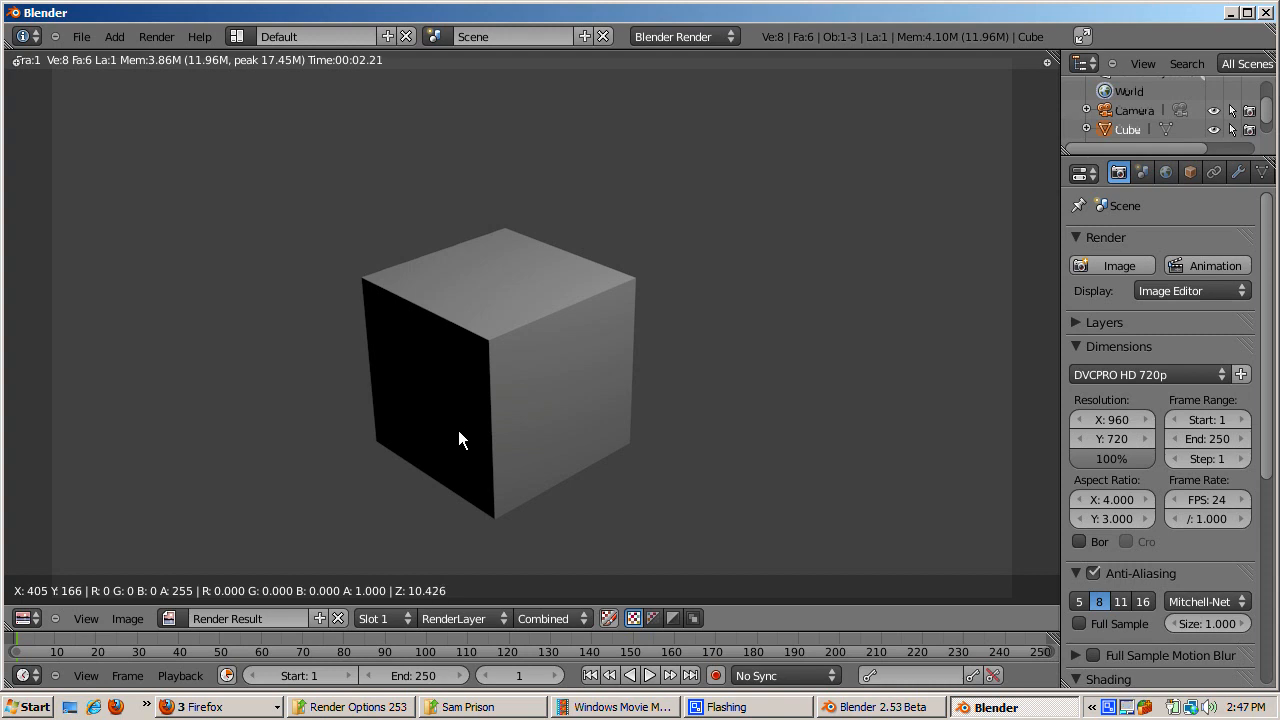
mouse_move(460, 421)
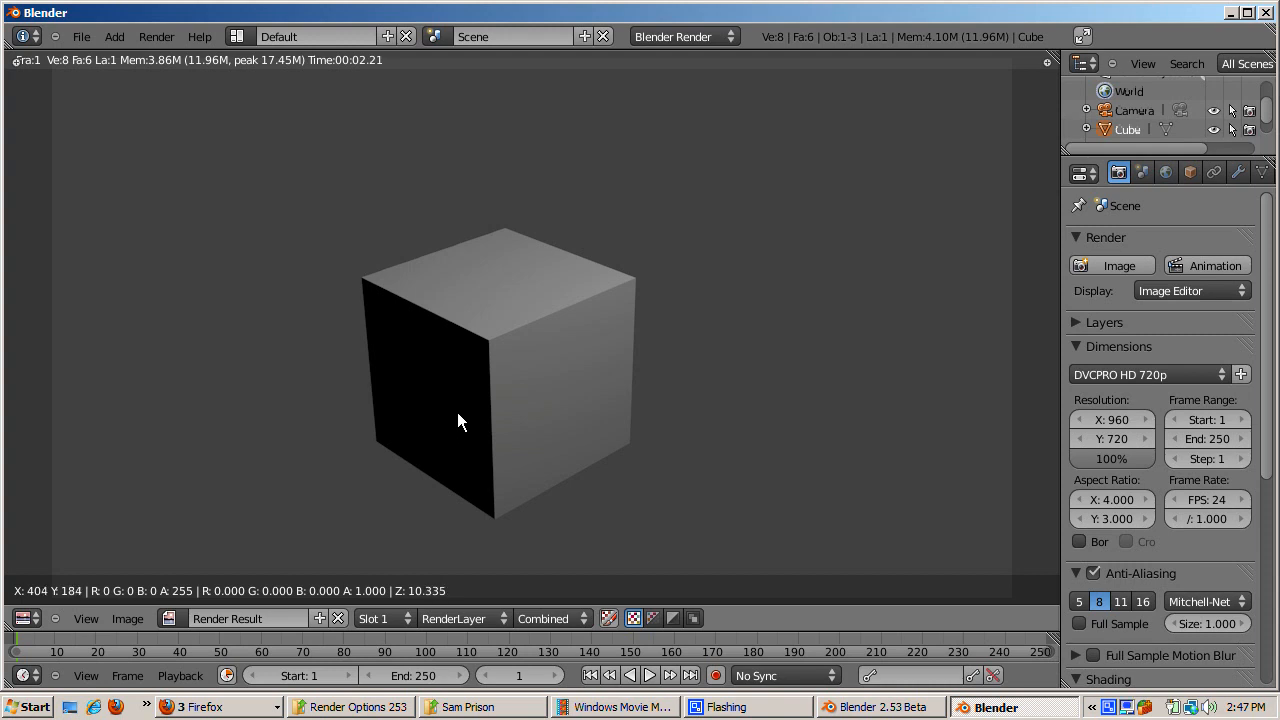
mouse_move(490, 430)
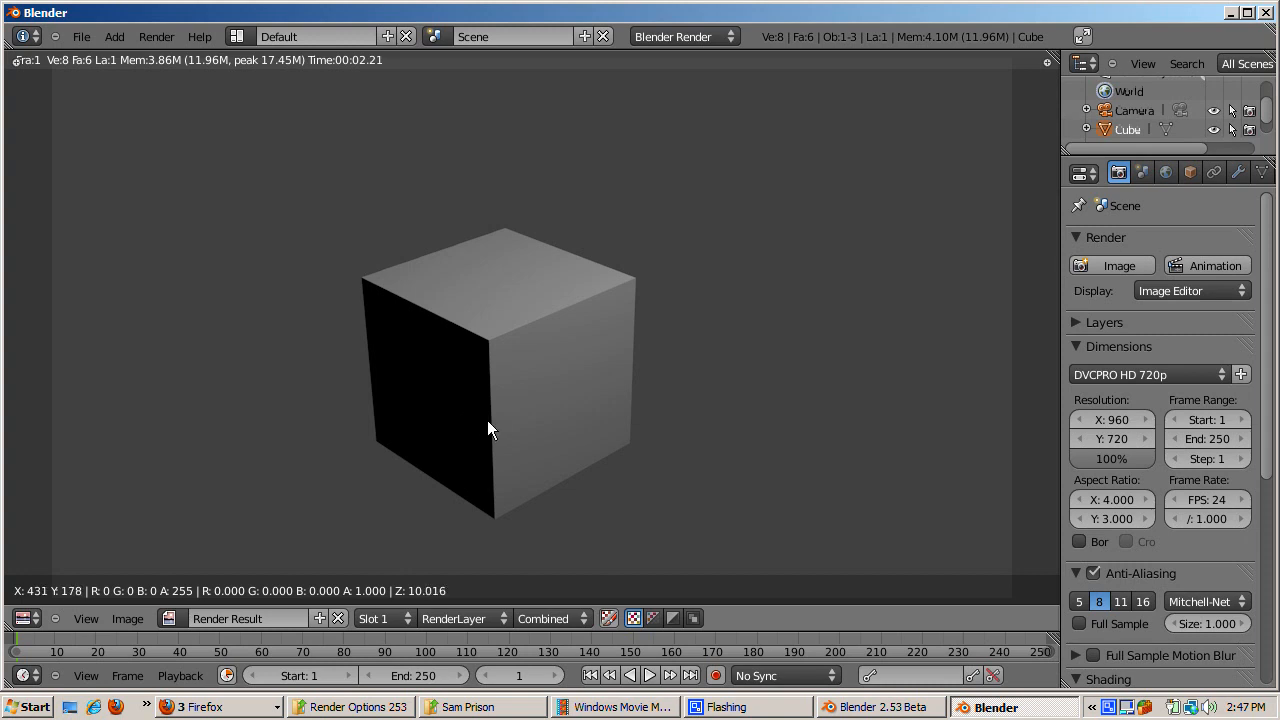
mouse_move(508, 433)
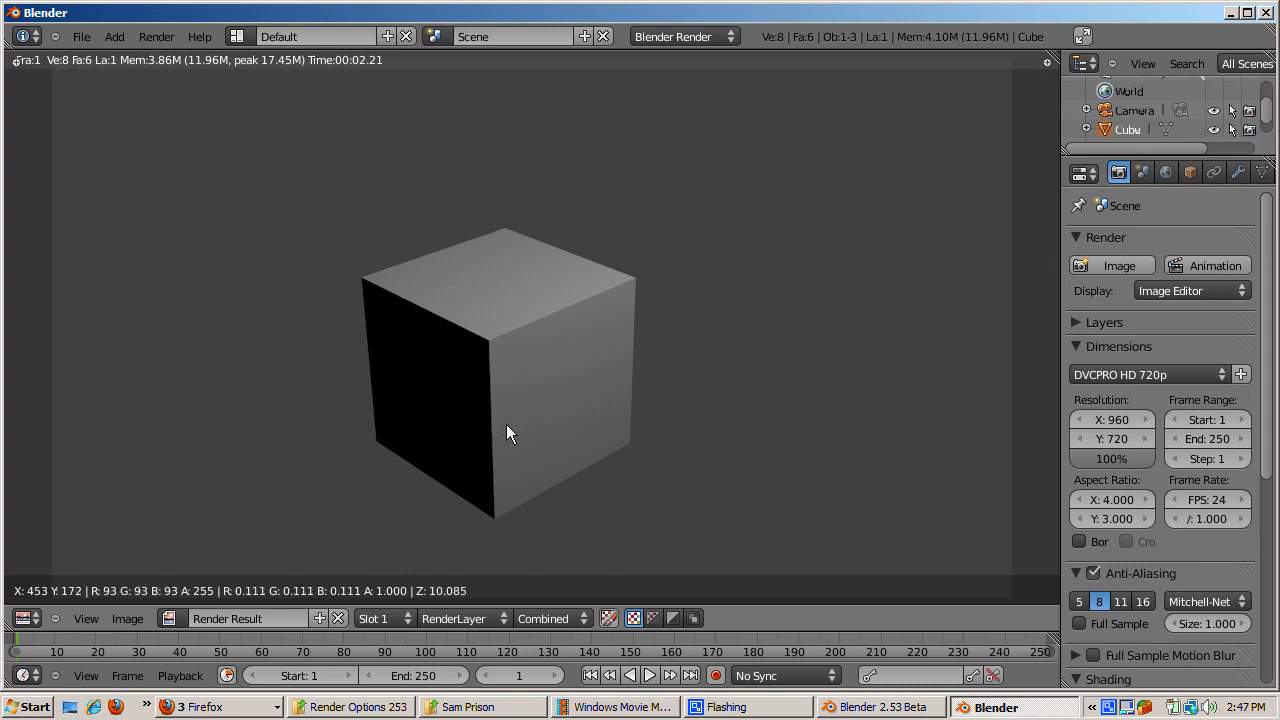
mouse_move(517, 441)
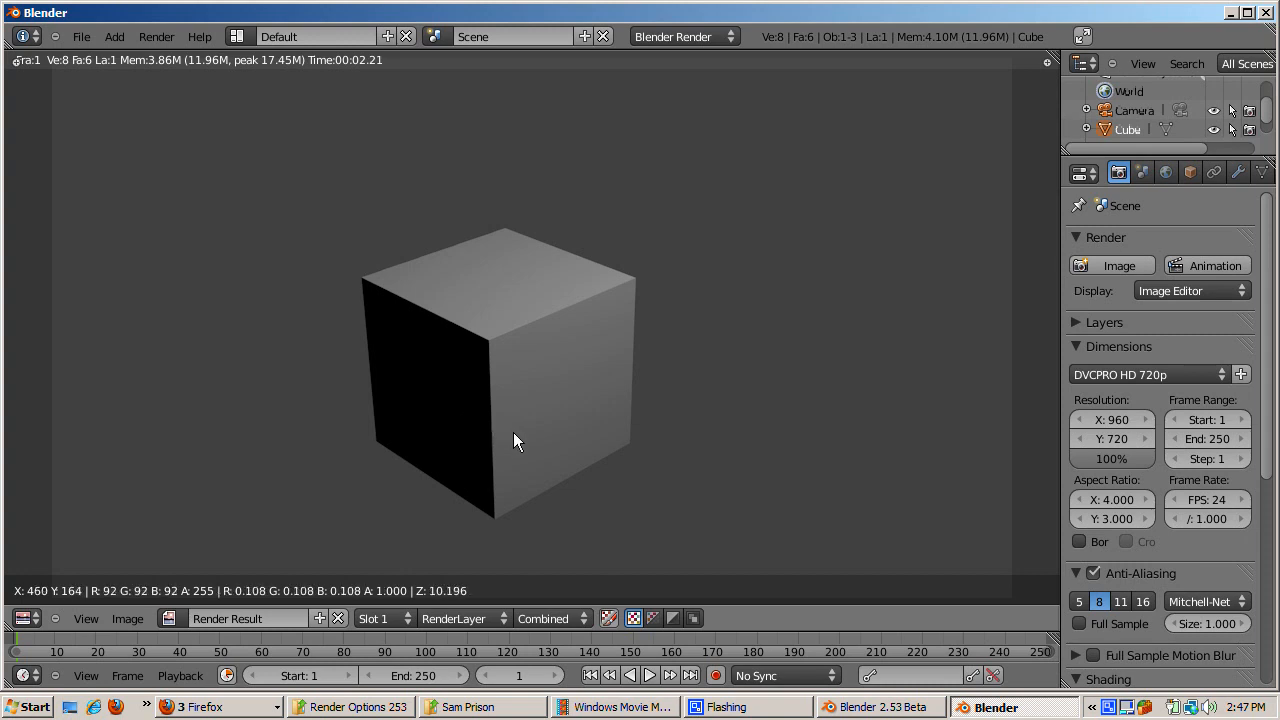
mouse_move(518, 442)
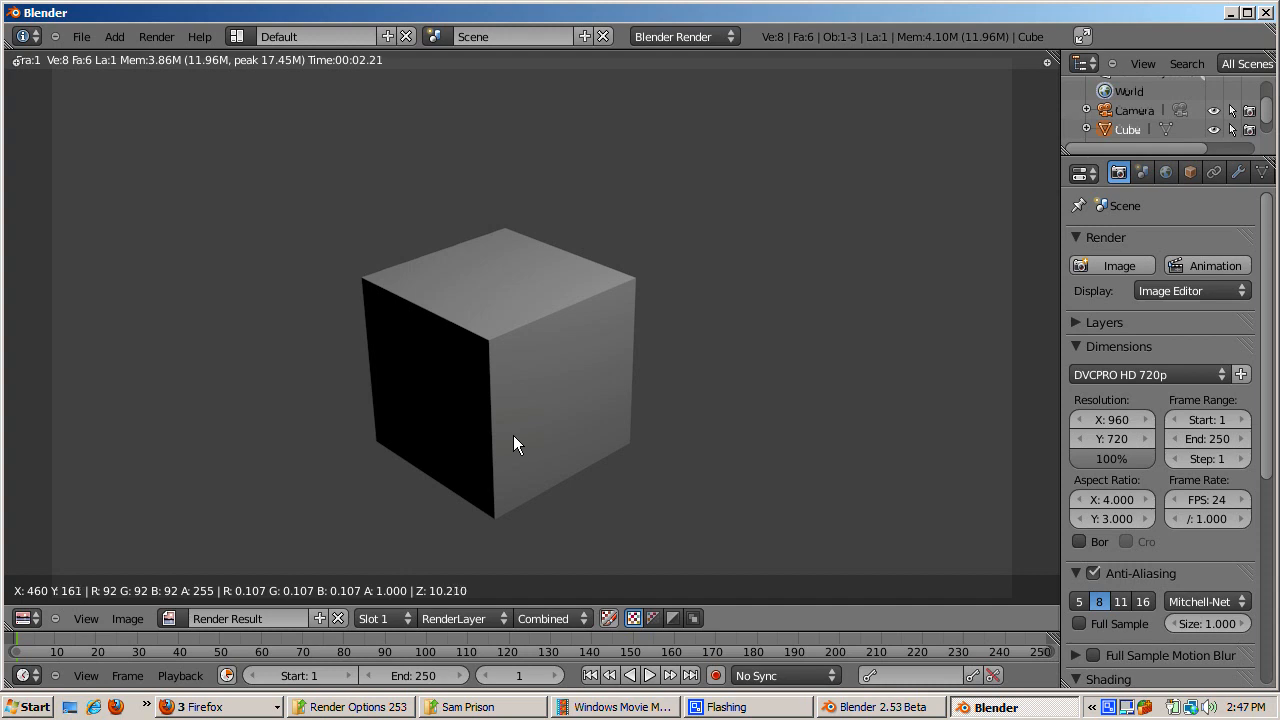
mouse_move(490, 443)
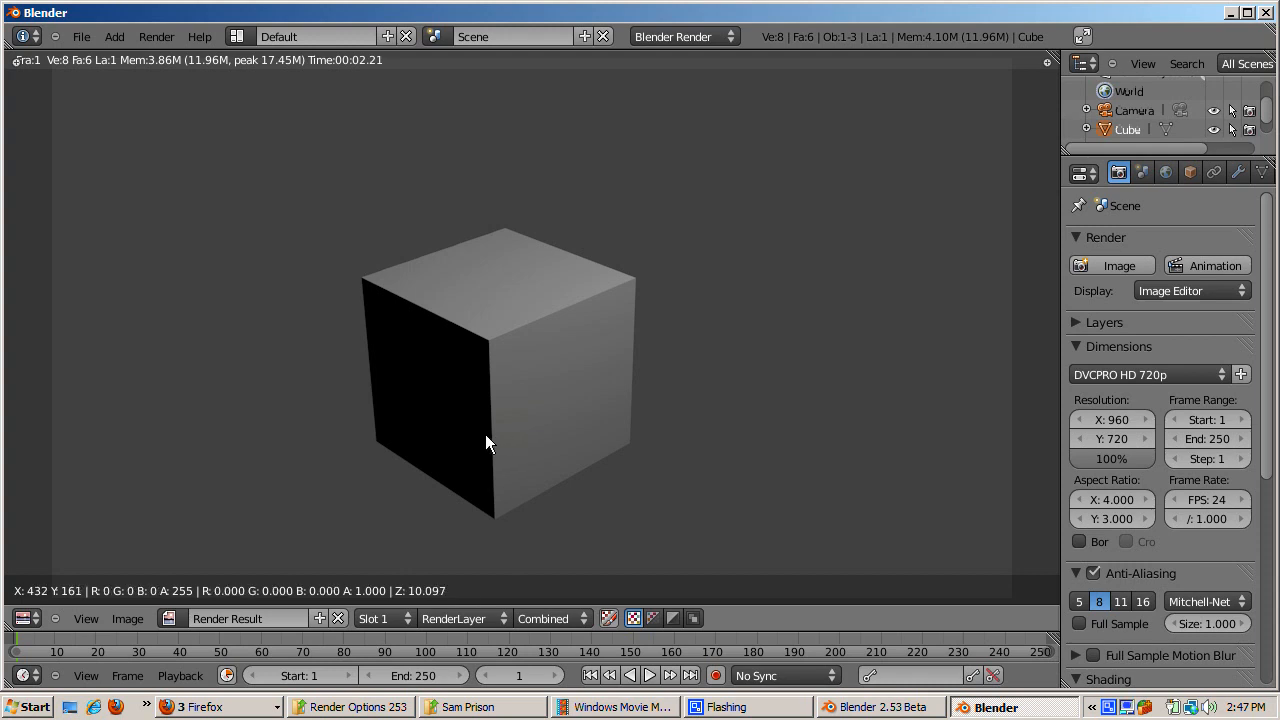
mouse_move(300, 407)
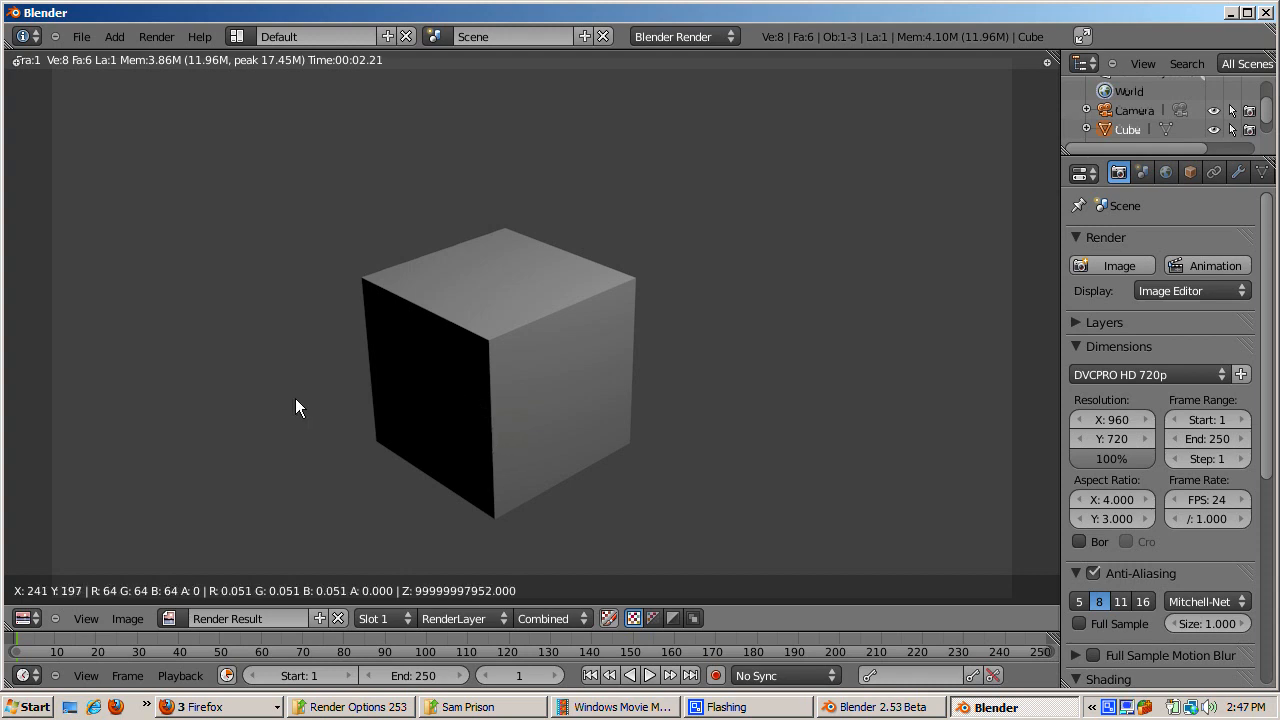
mouse_move(545, 438)
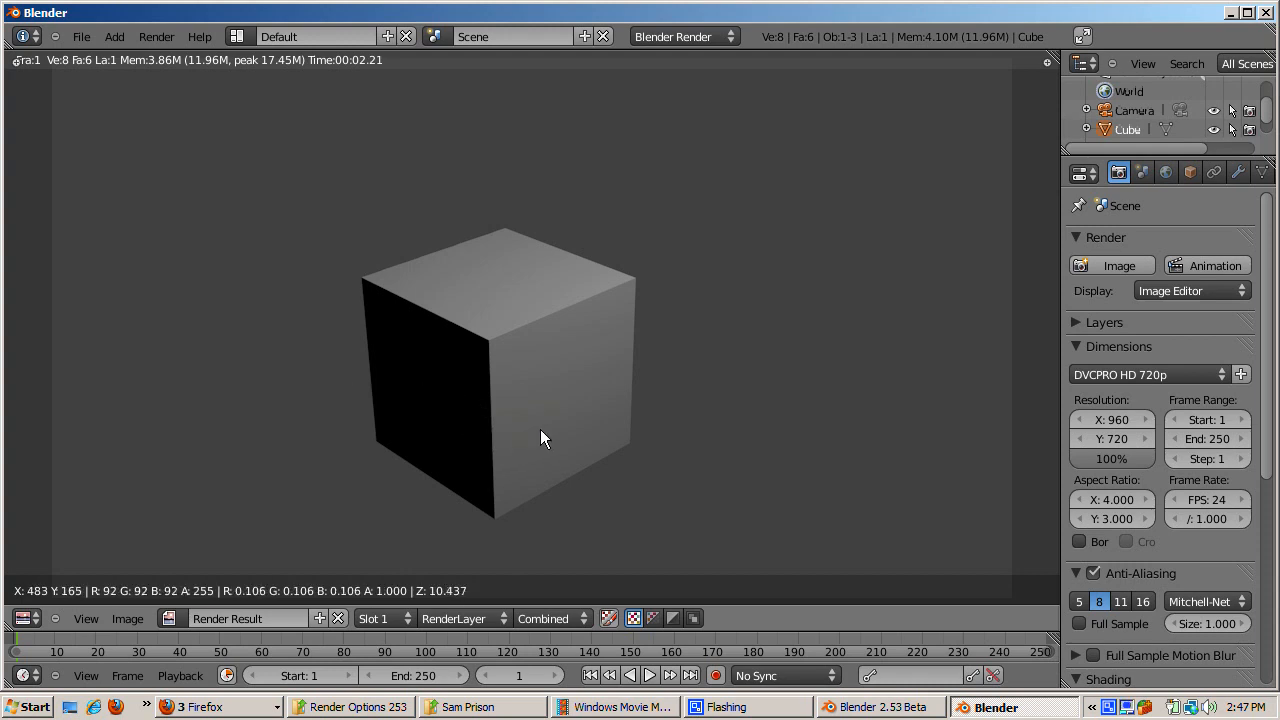
mouse_move(557, 437)
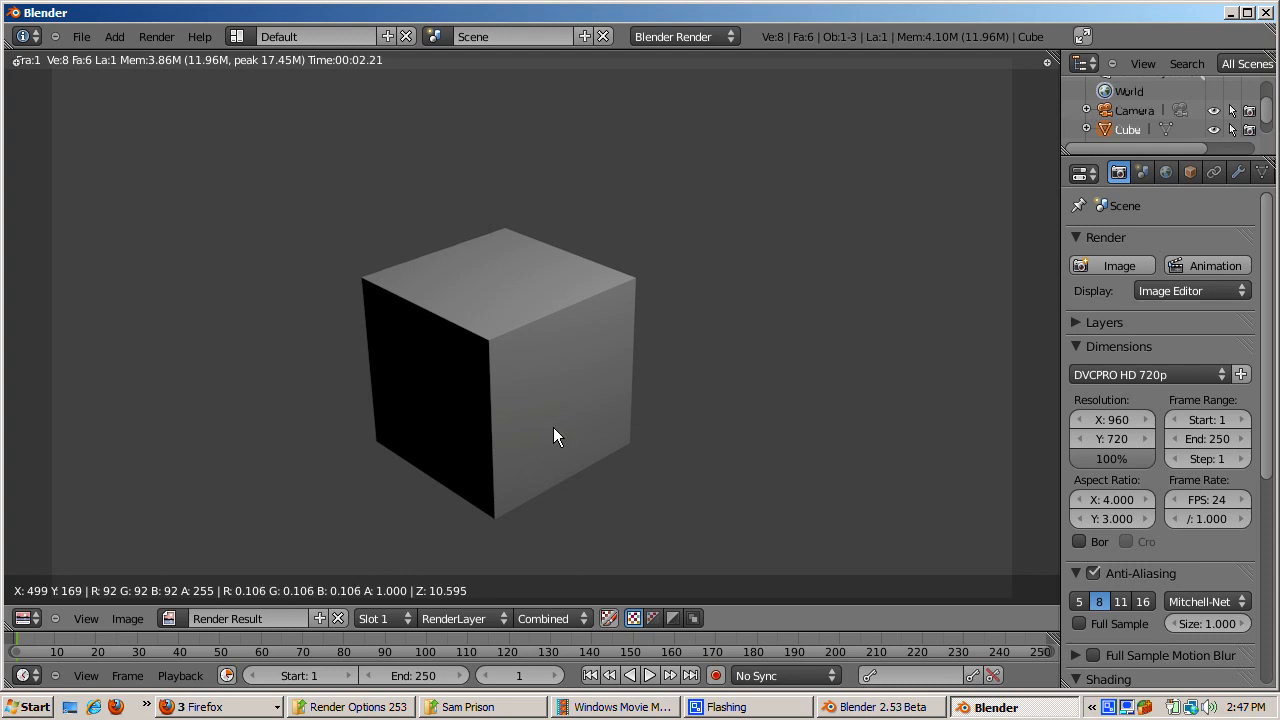
mouse_move(560, 437)
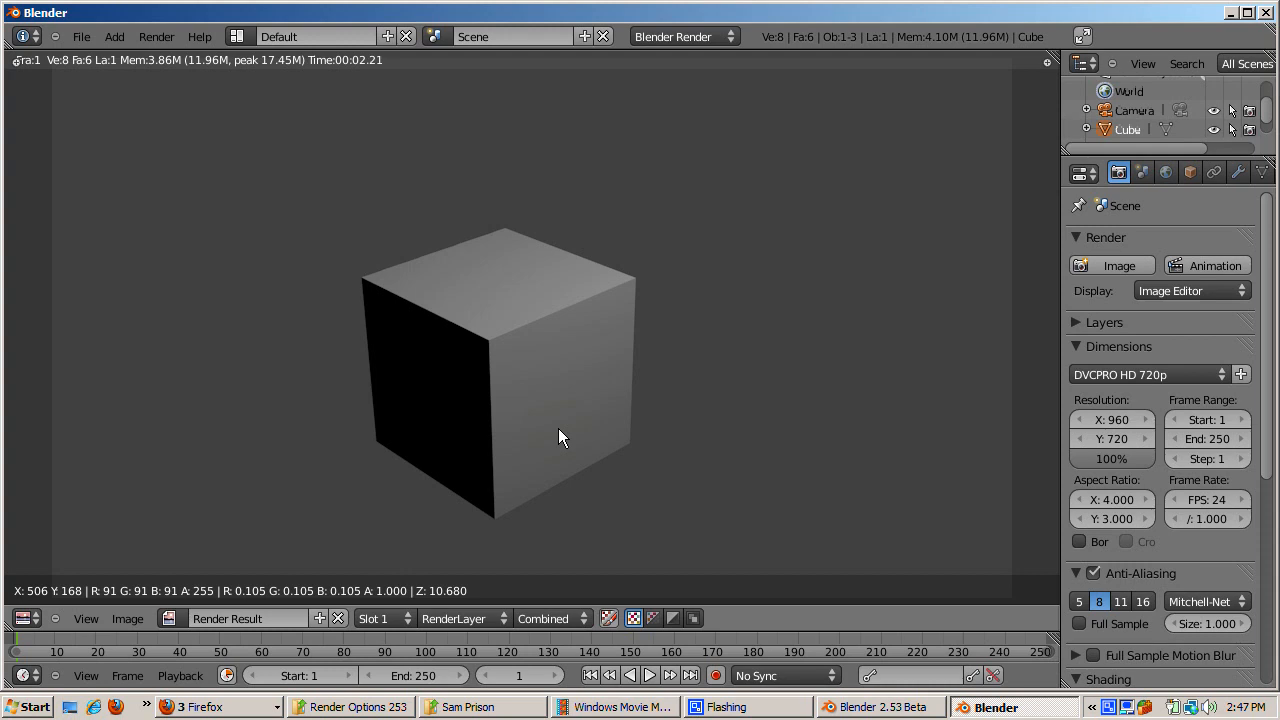
mouse_move(568, 443)
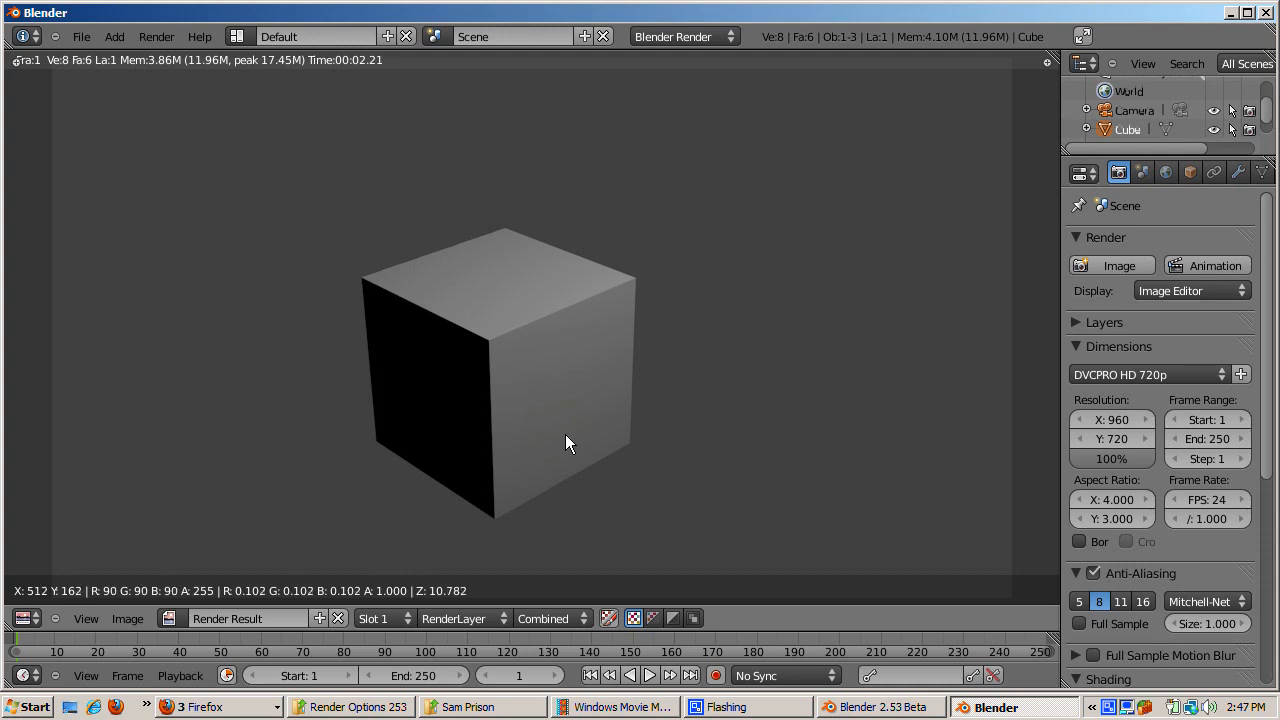
mouse_move(513, 479)
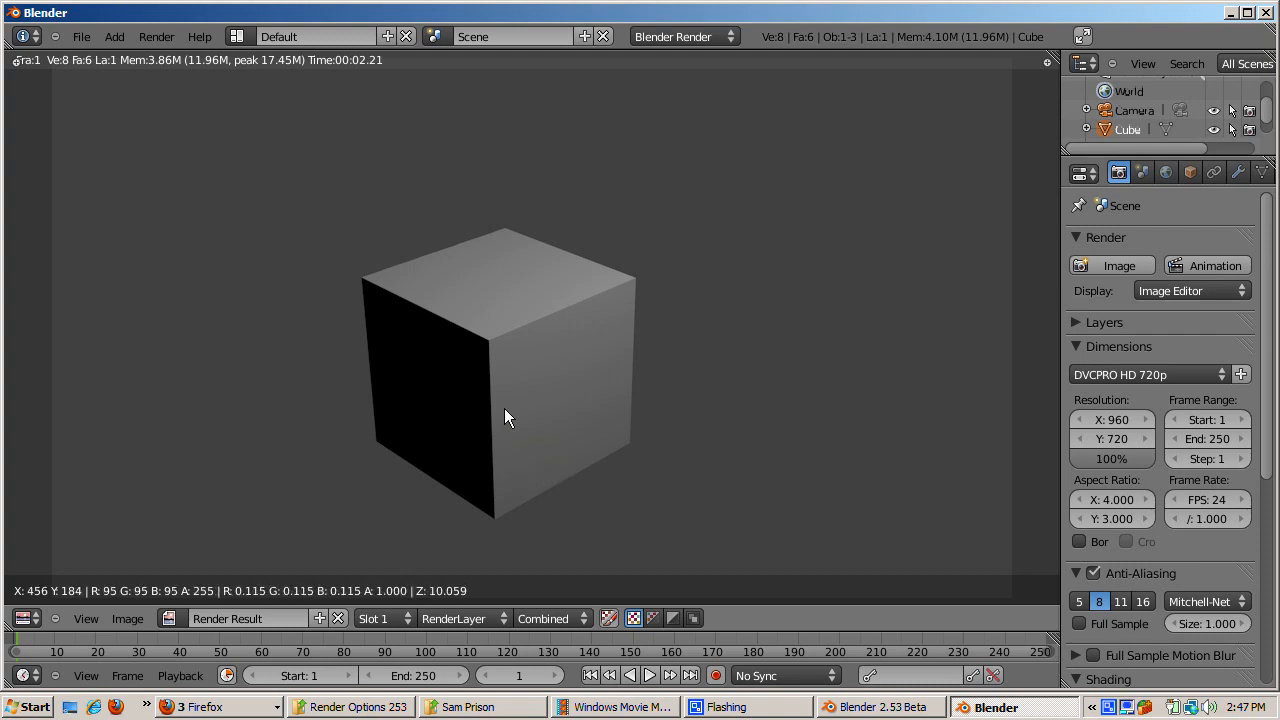
mouse_move(492, 402)
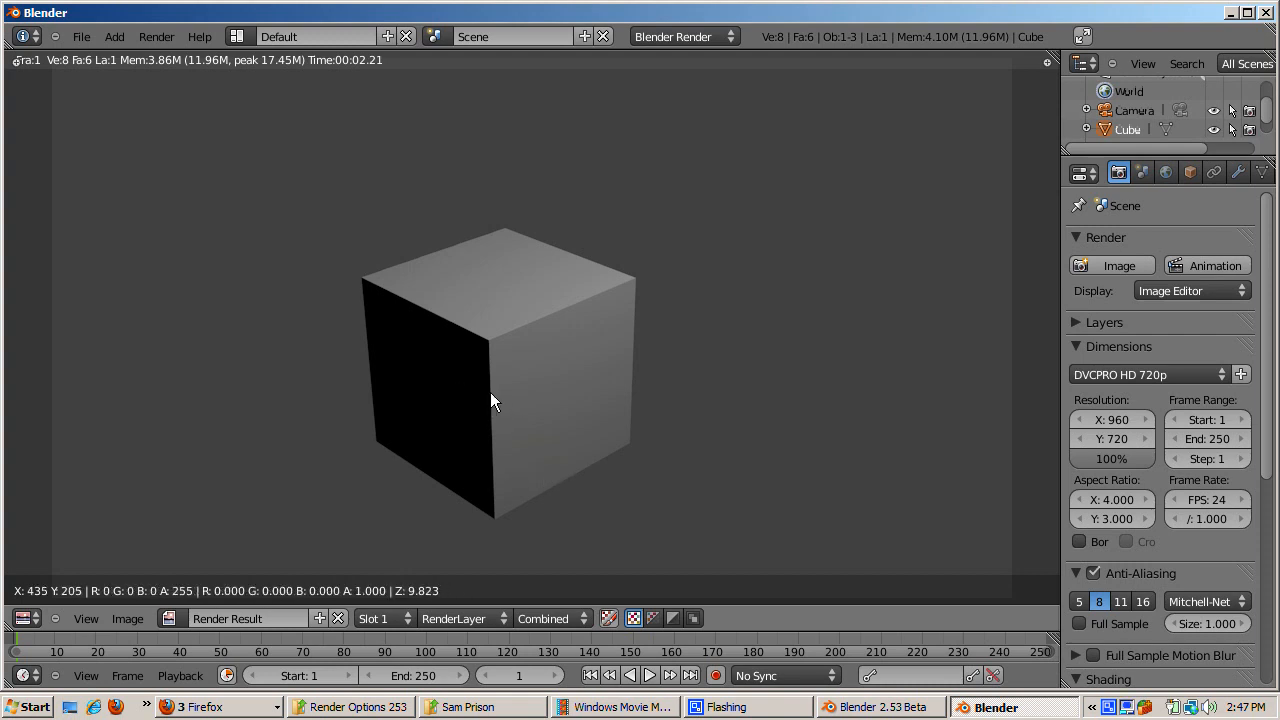
mouse_move(725, 485)
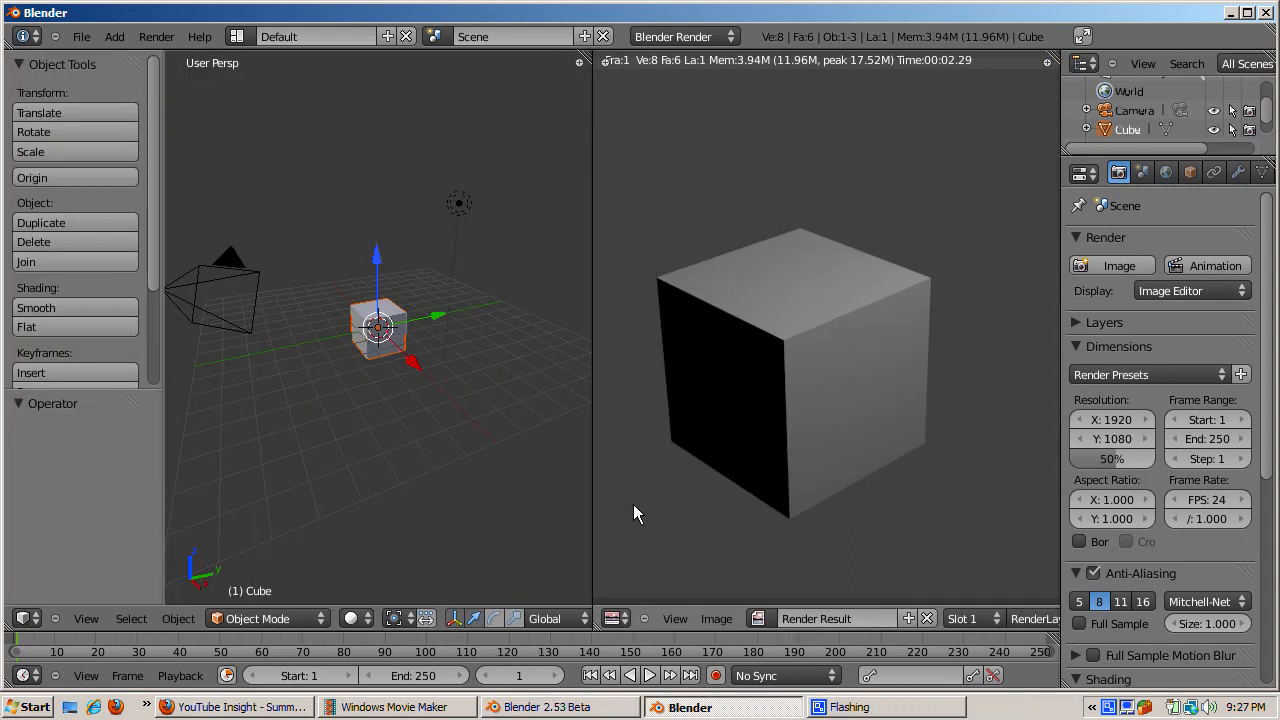
mouse_move(490, 471)
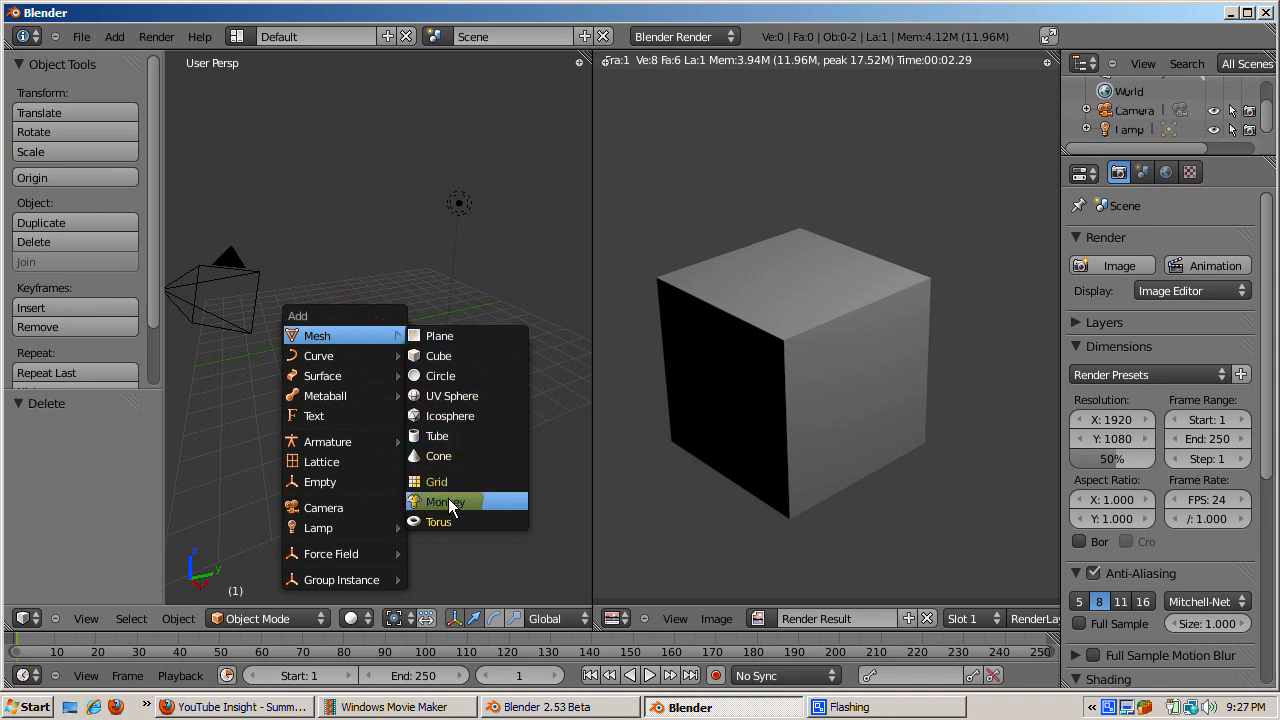
Step: Add a Monkey mesh and give it a new material with a red diffuse colour
click(443, 501)
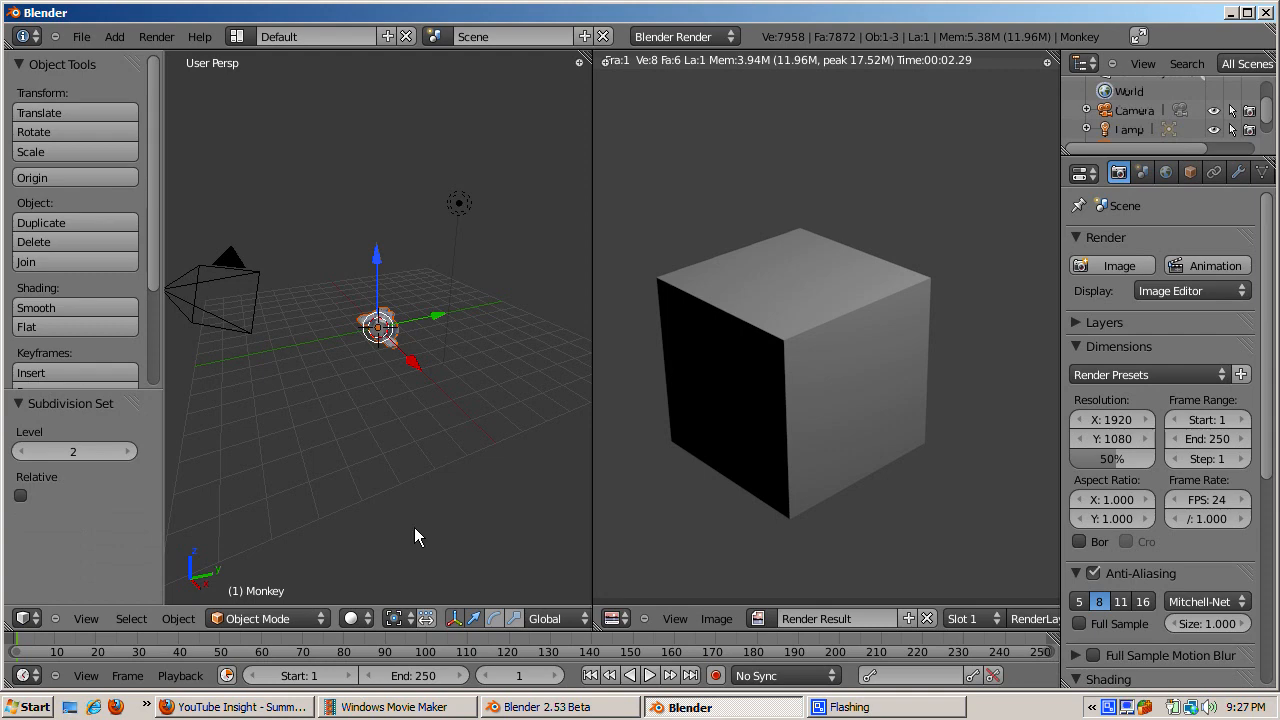
click(41, 307)
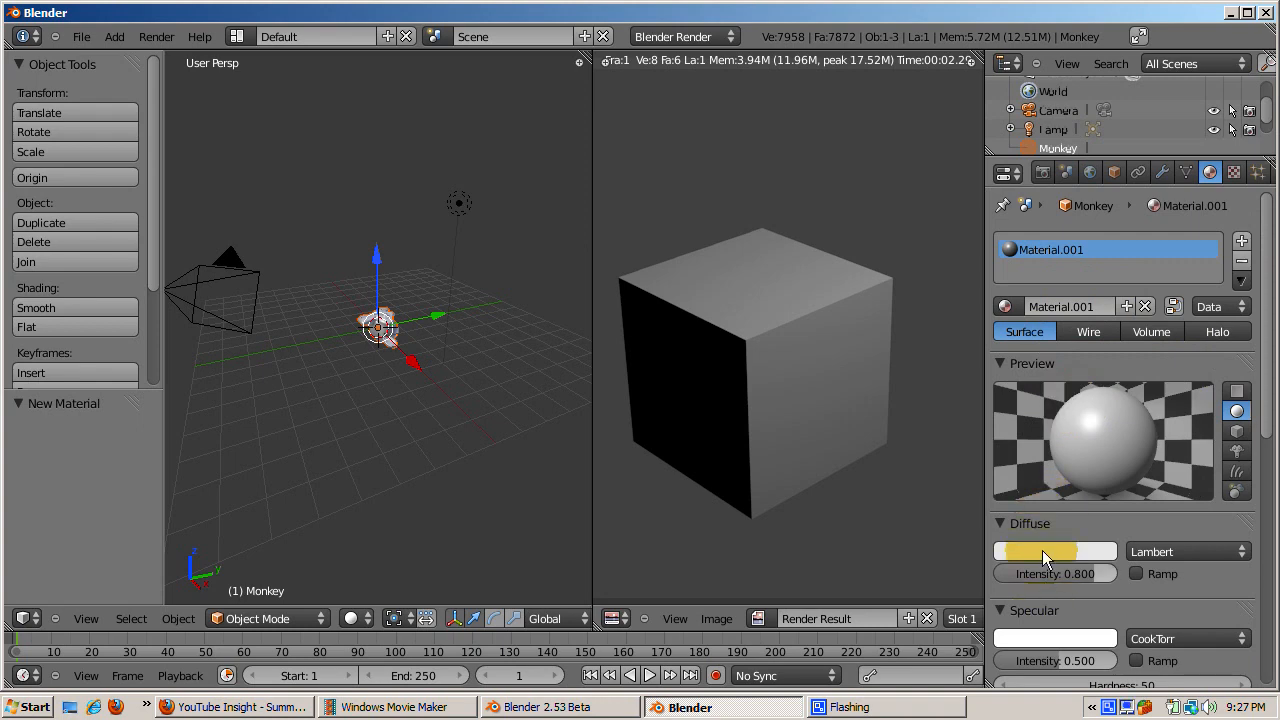
click(1040, 551)
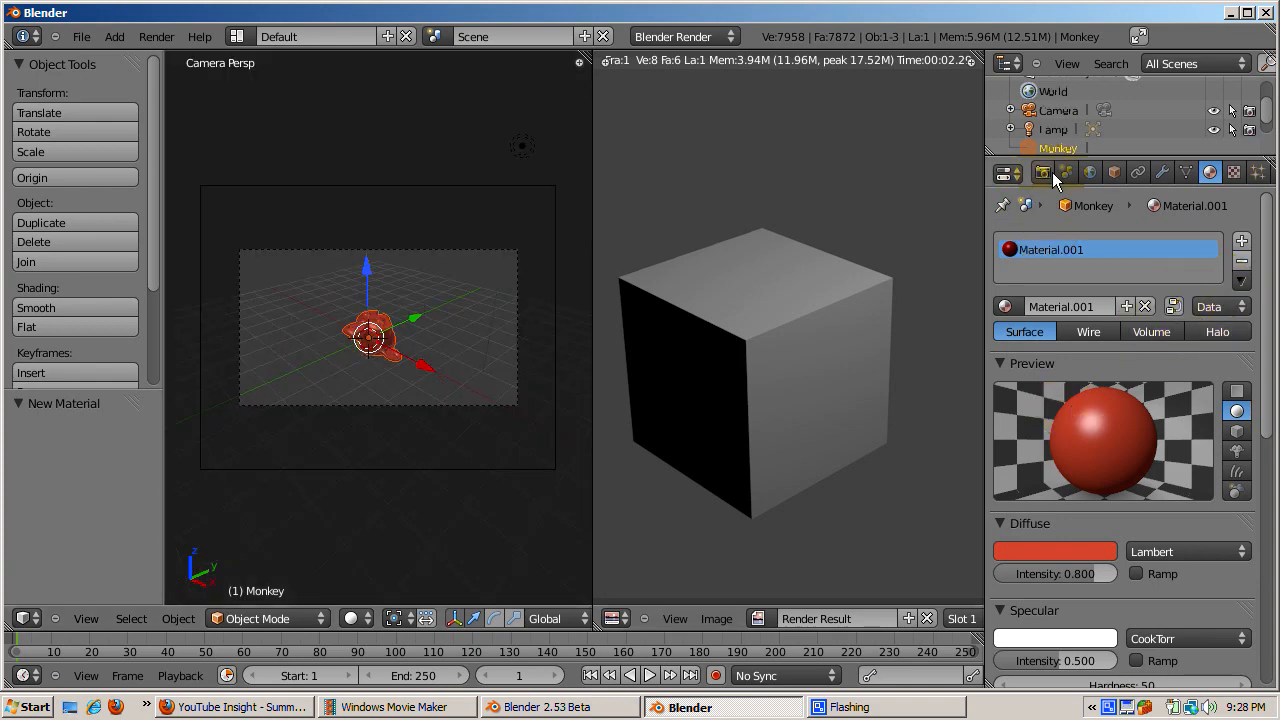
Step: Try the TV NTSC 4:3 render preset, then settle on DVCPRO HD 1080p at 1280 by 1080
click(1042, 172)
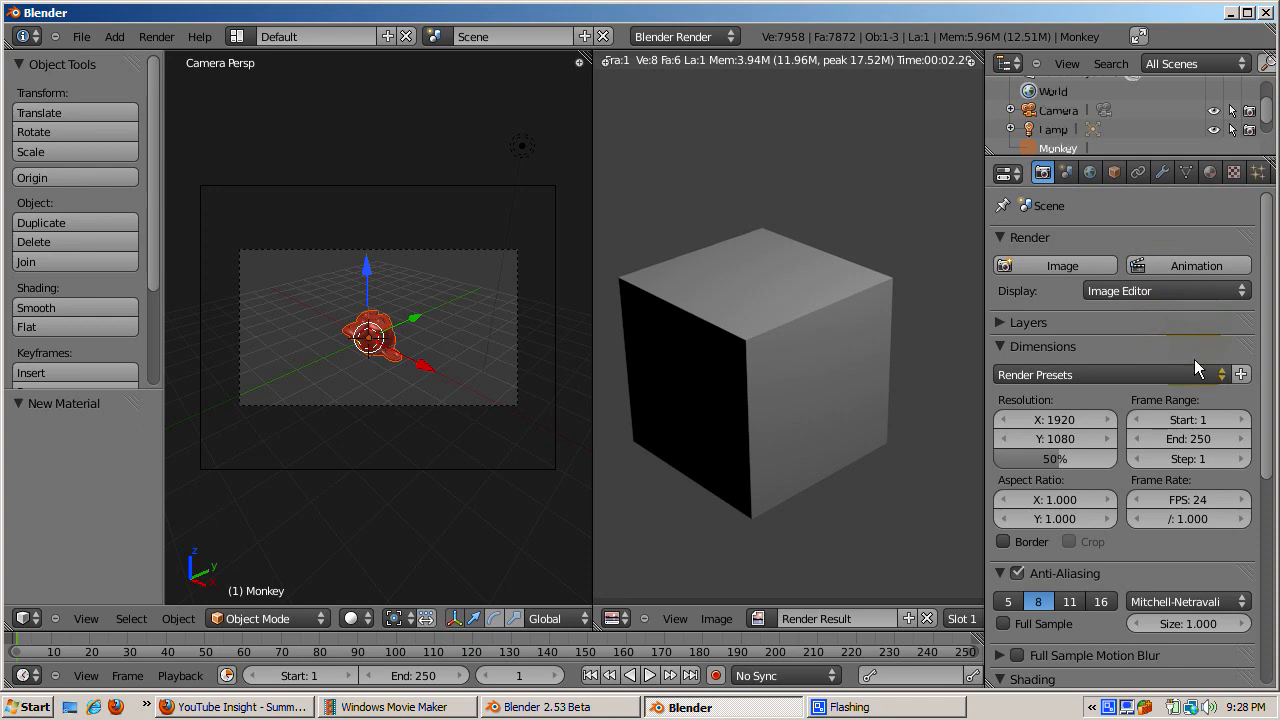
click(1100, 374)
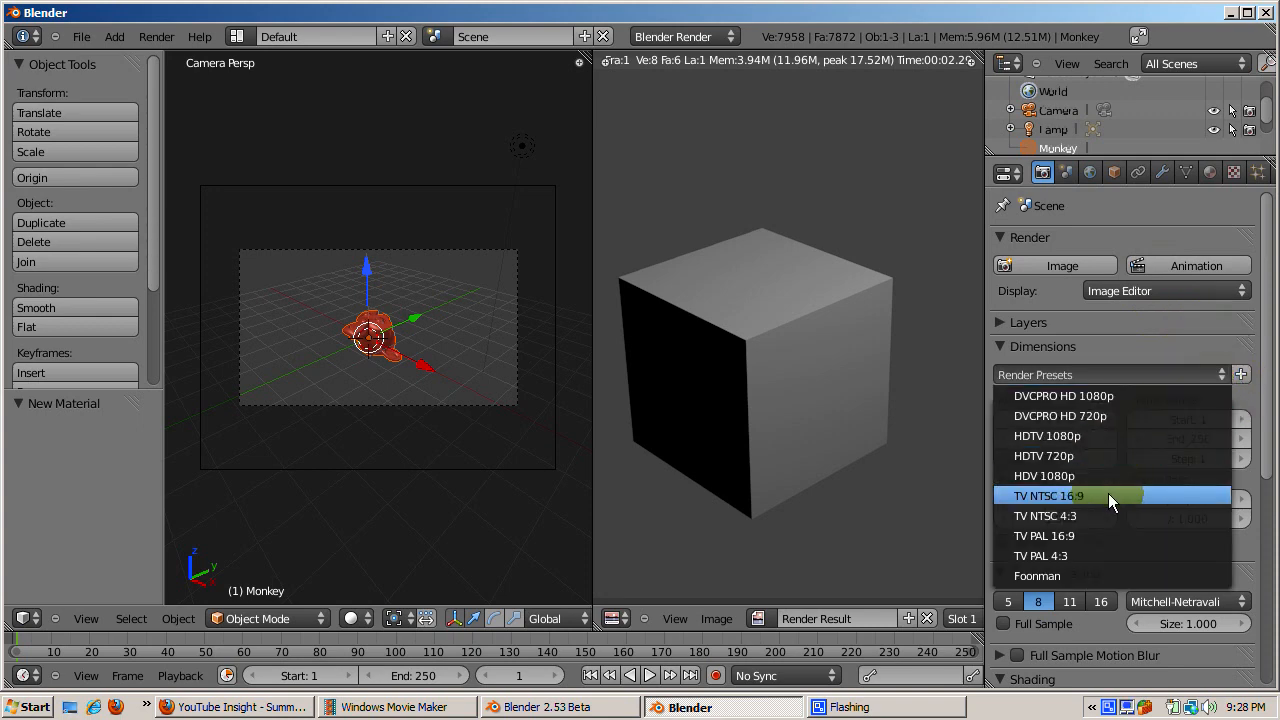
click(1044, 515)
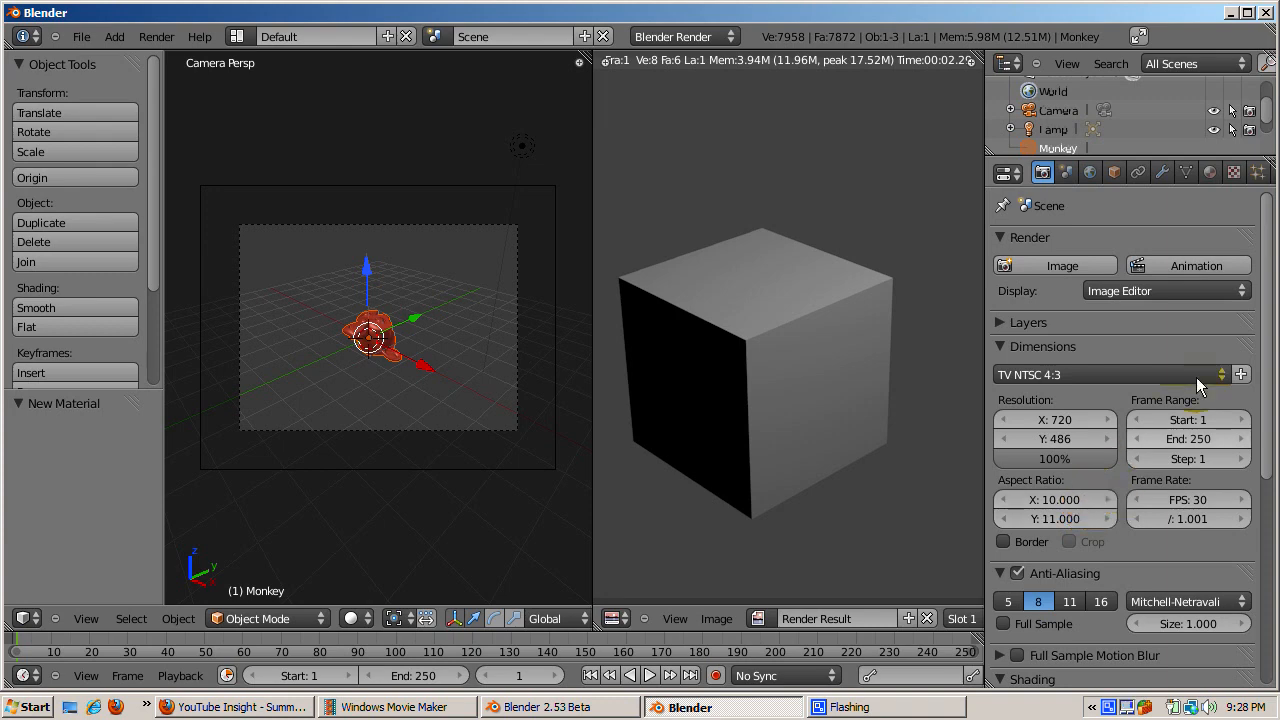
click(1110, 374)
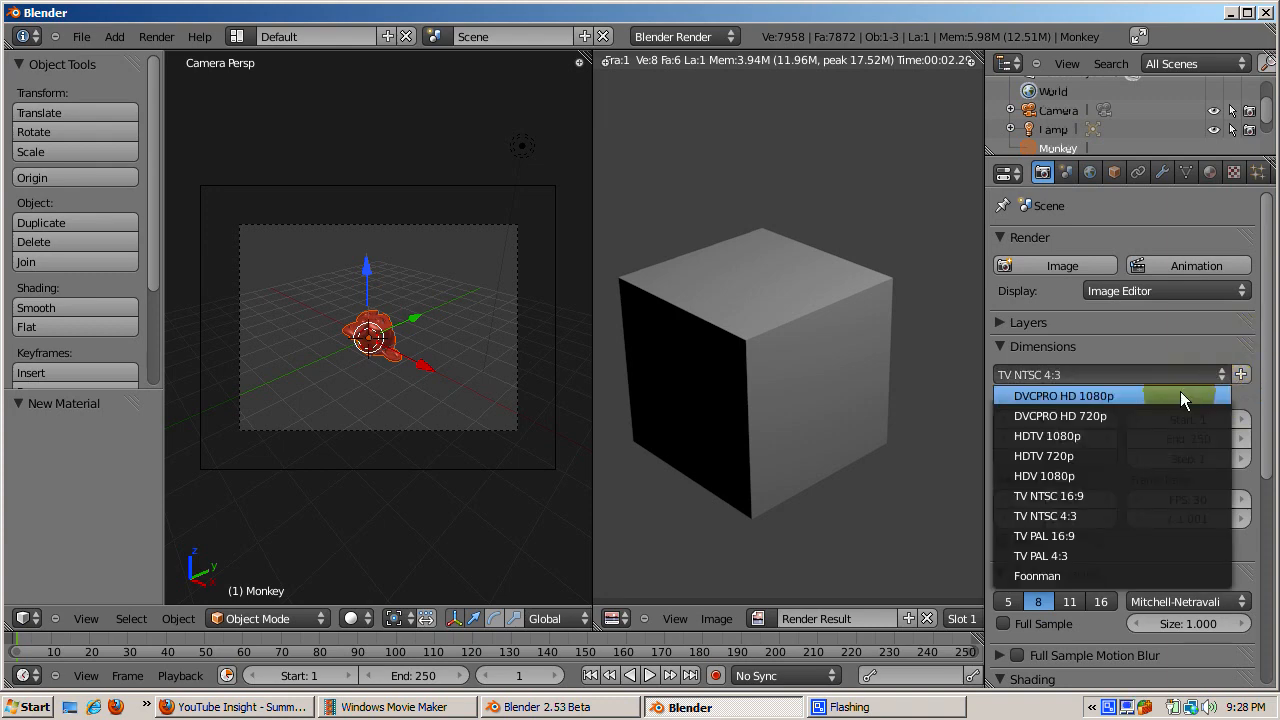
click(1067, 395)
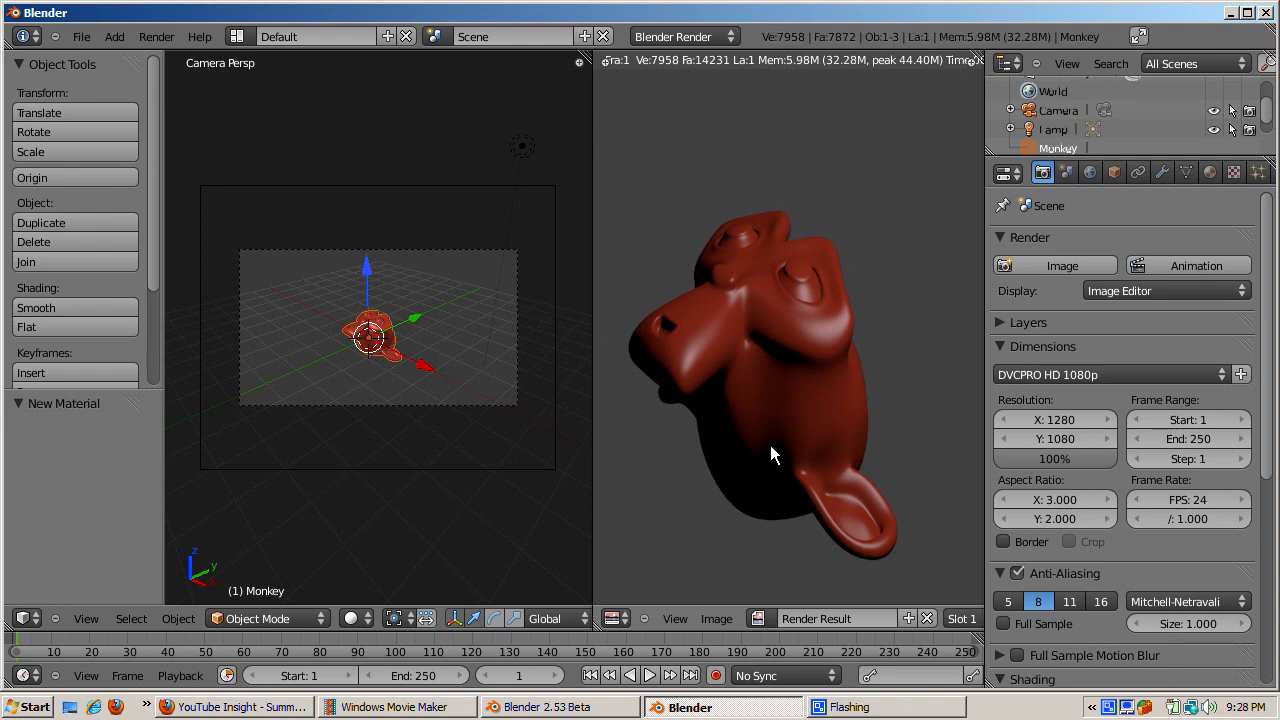
mouse_move(843, 430)
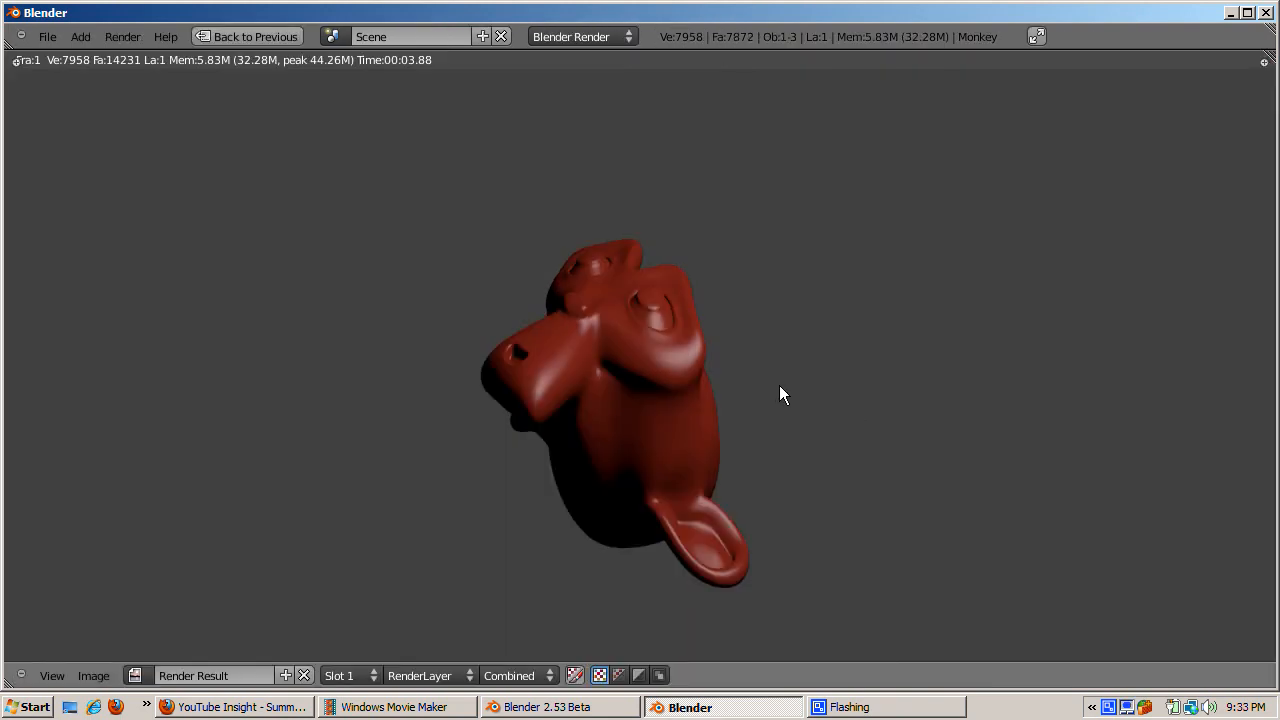
mouse_move(895, 336)
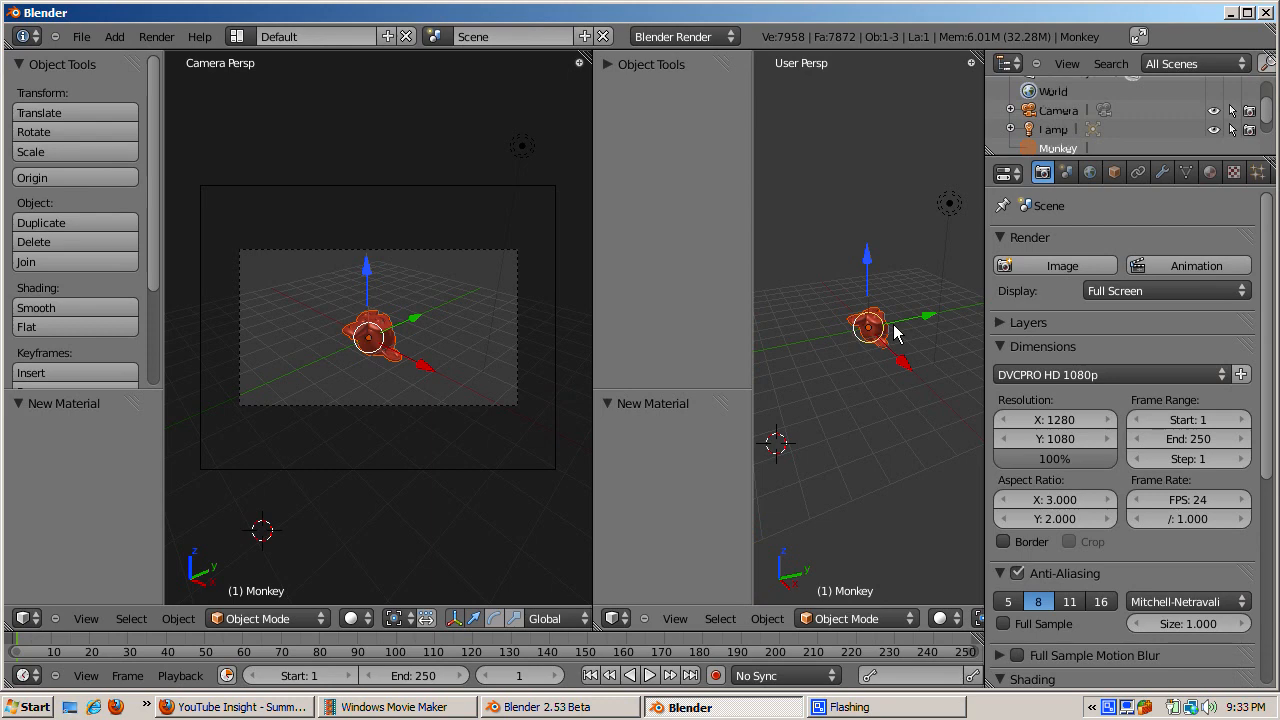
Step: Set render display to New Window, render the red monkey there, and close that window
click(1165, 290)
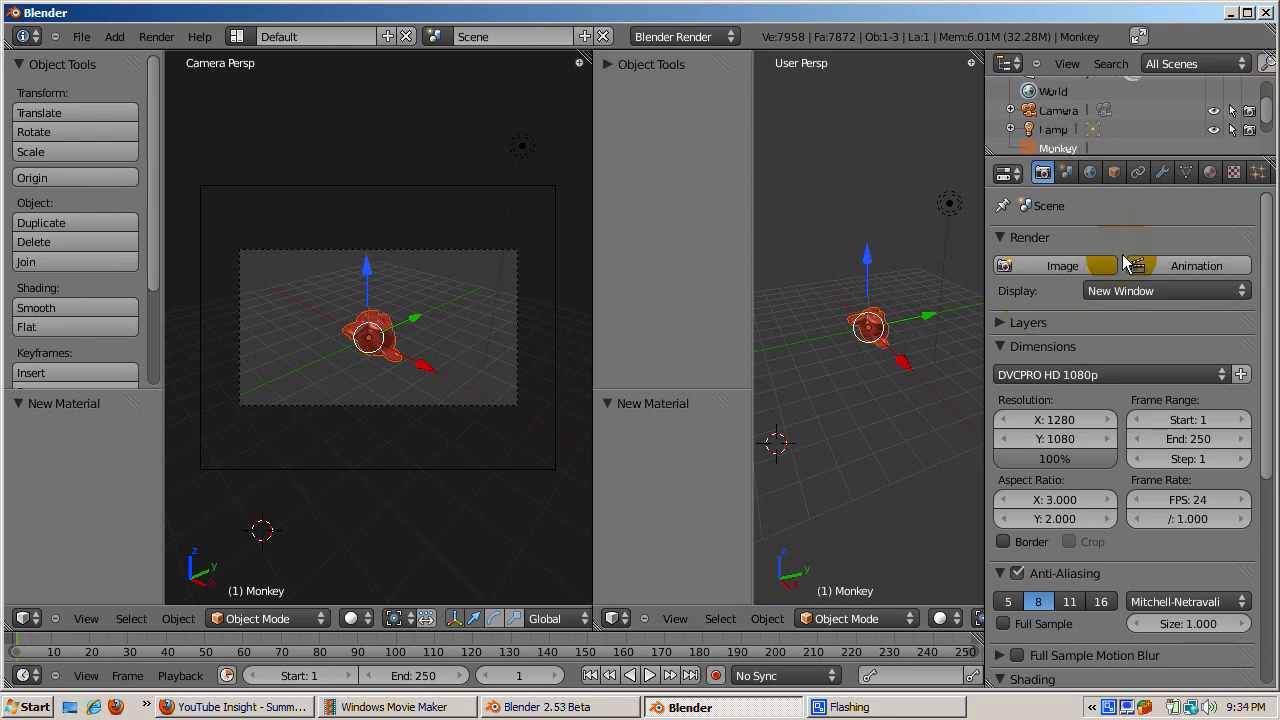
click(1055, 265)
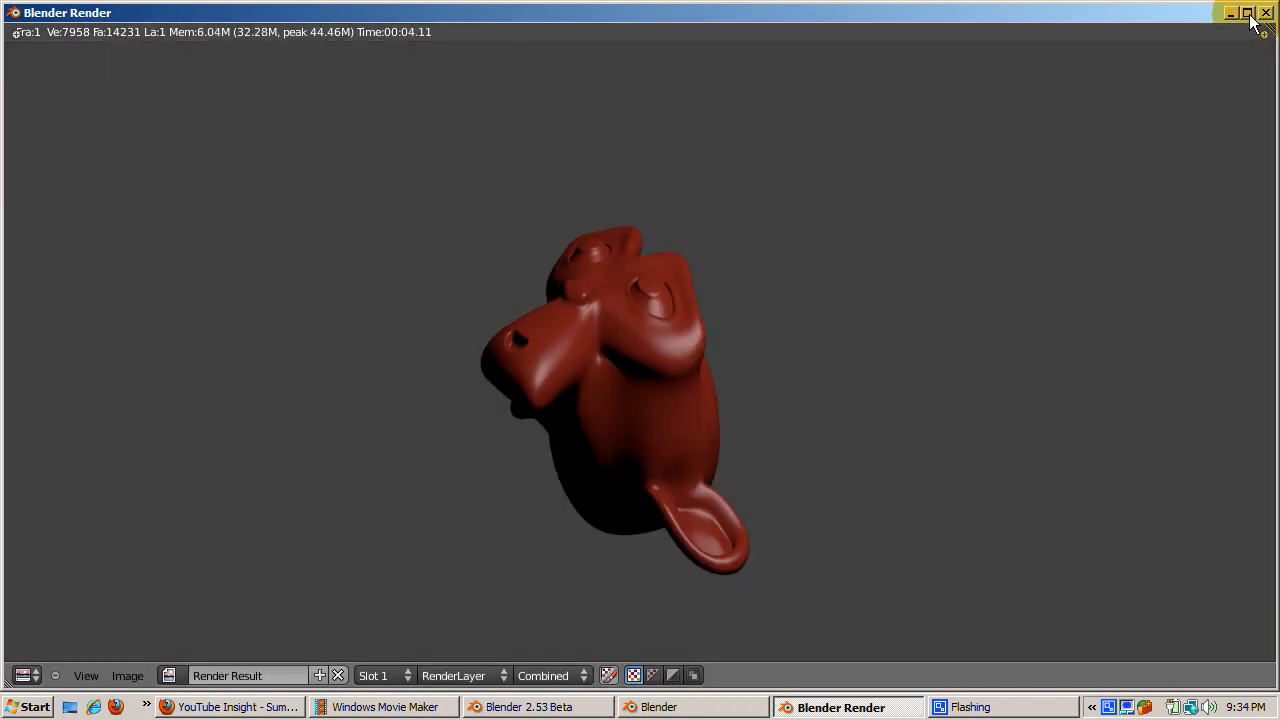
click(1247, 12)
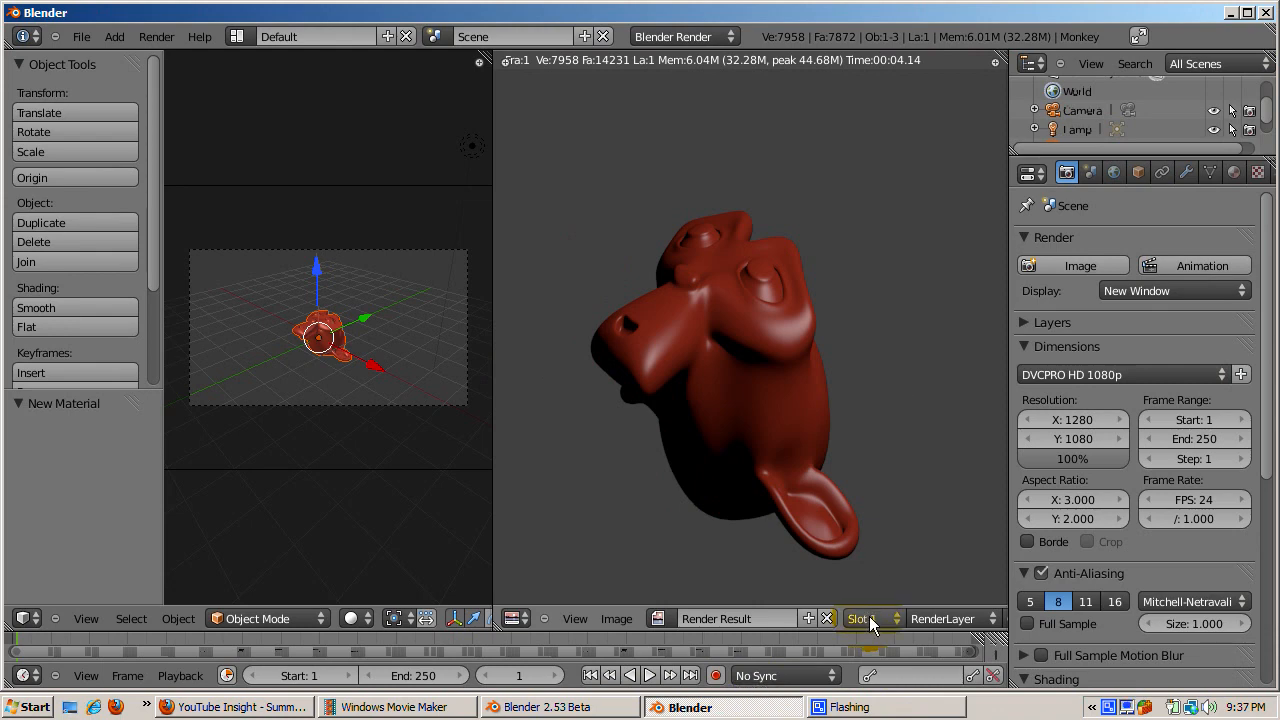
mouse_move(870, 618)
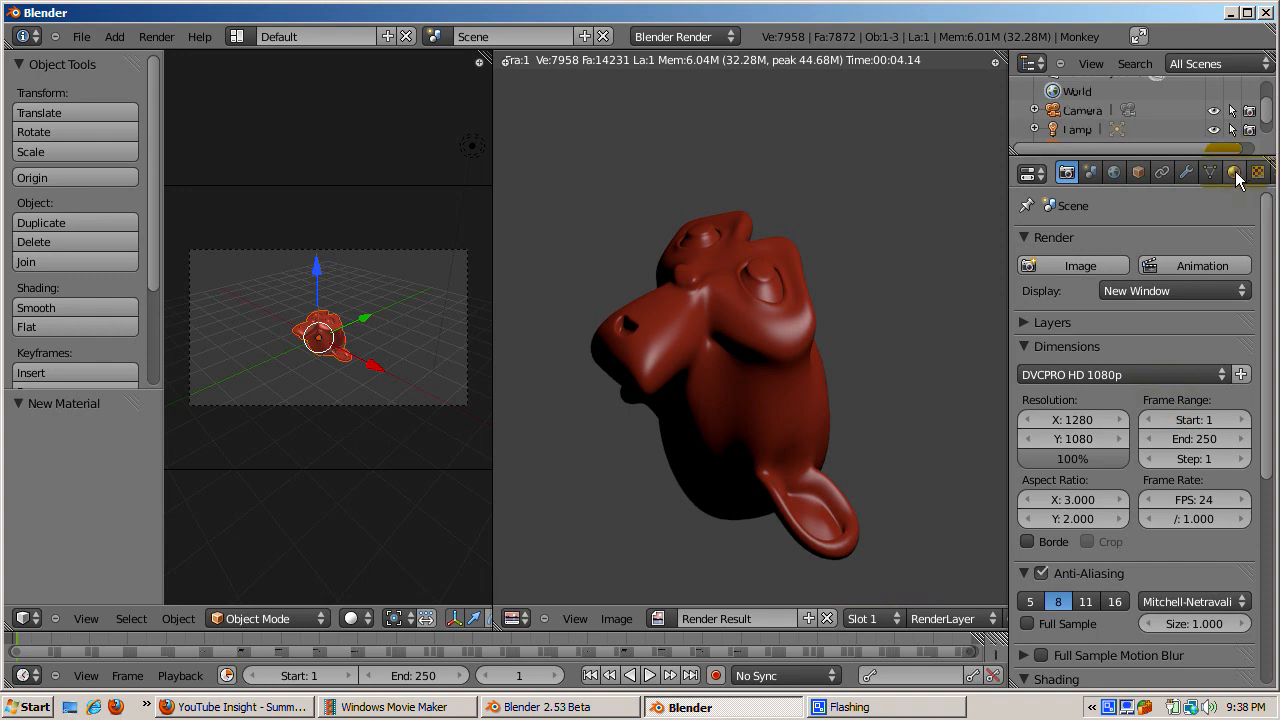
Step: Change the monkey's diffuse colour to blue and select render Slot 2 for the next render
click(1234, 172)
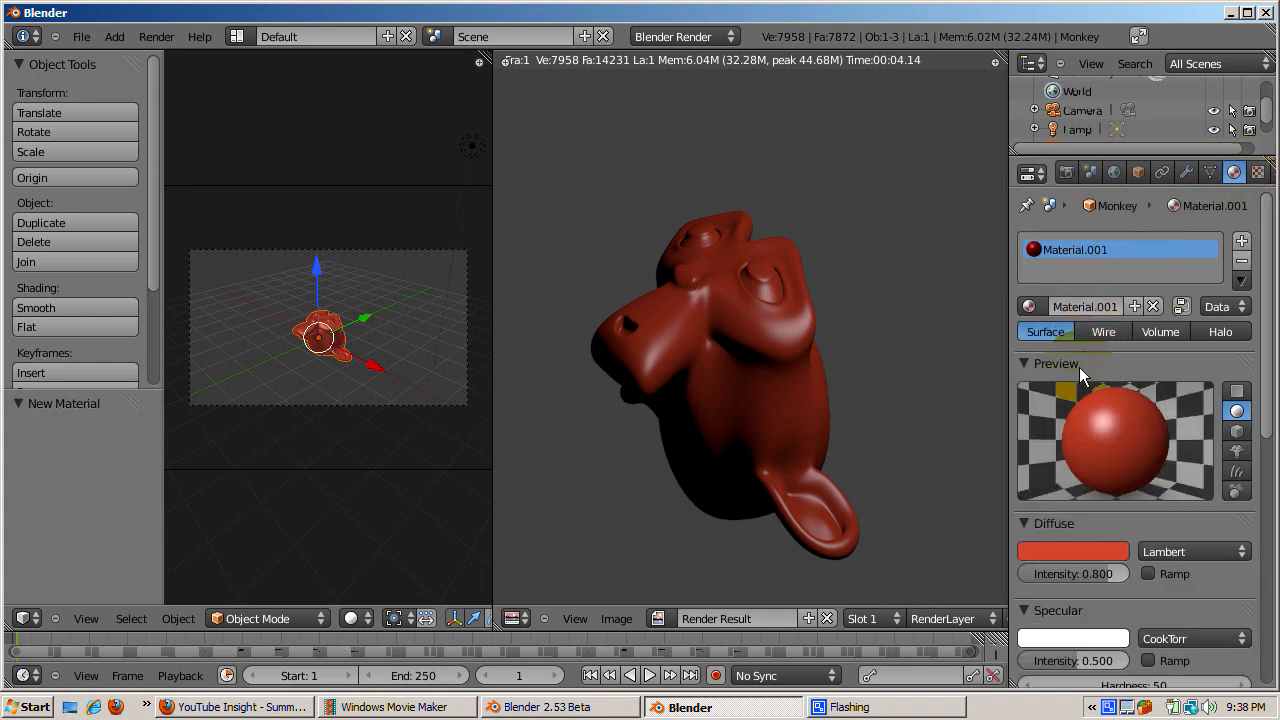
click(1072, 551)
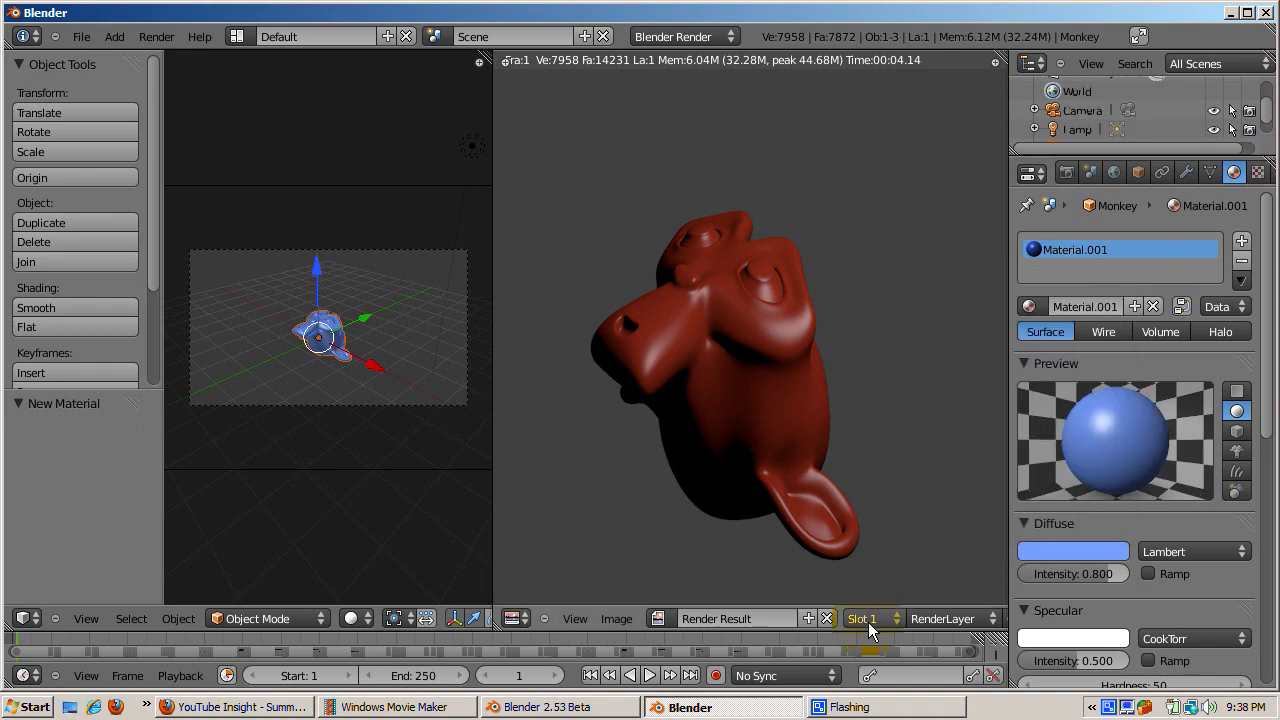
click(868, 618)
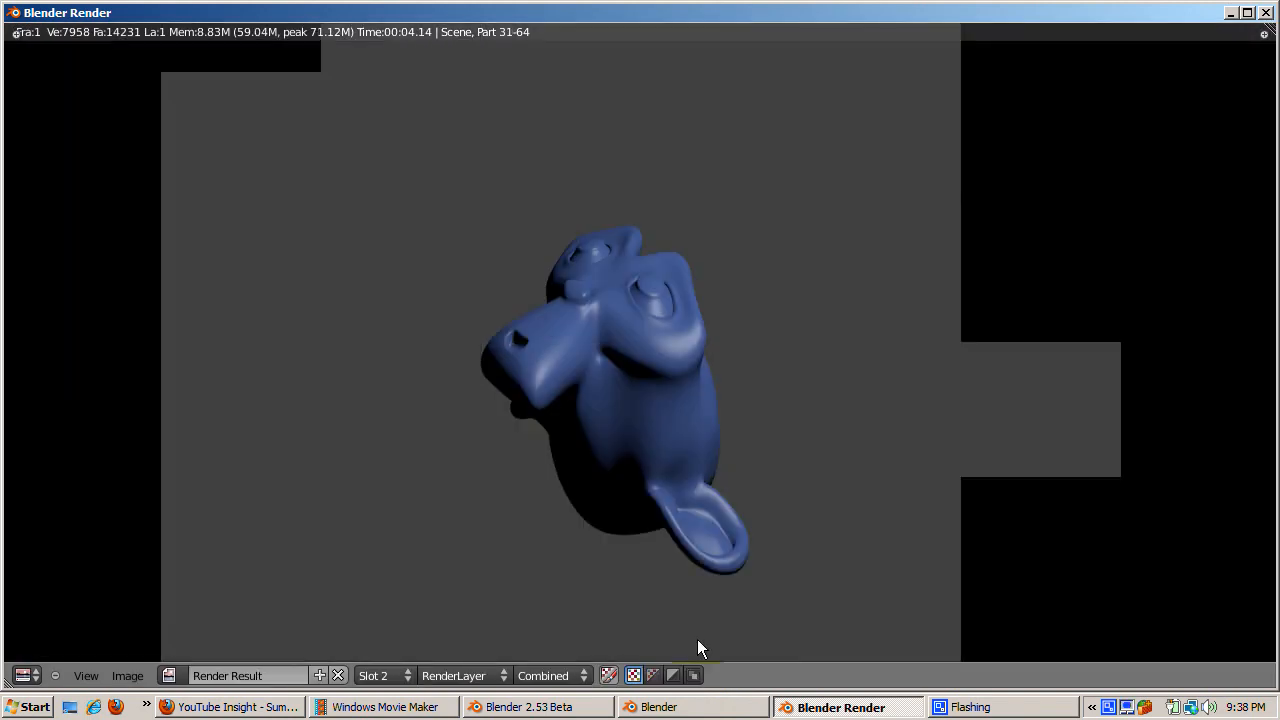
Step: Compare the red render in Slot 1 with the blue render in Slot 2, ending on Slot 1
click(378, 675)
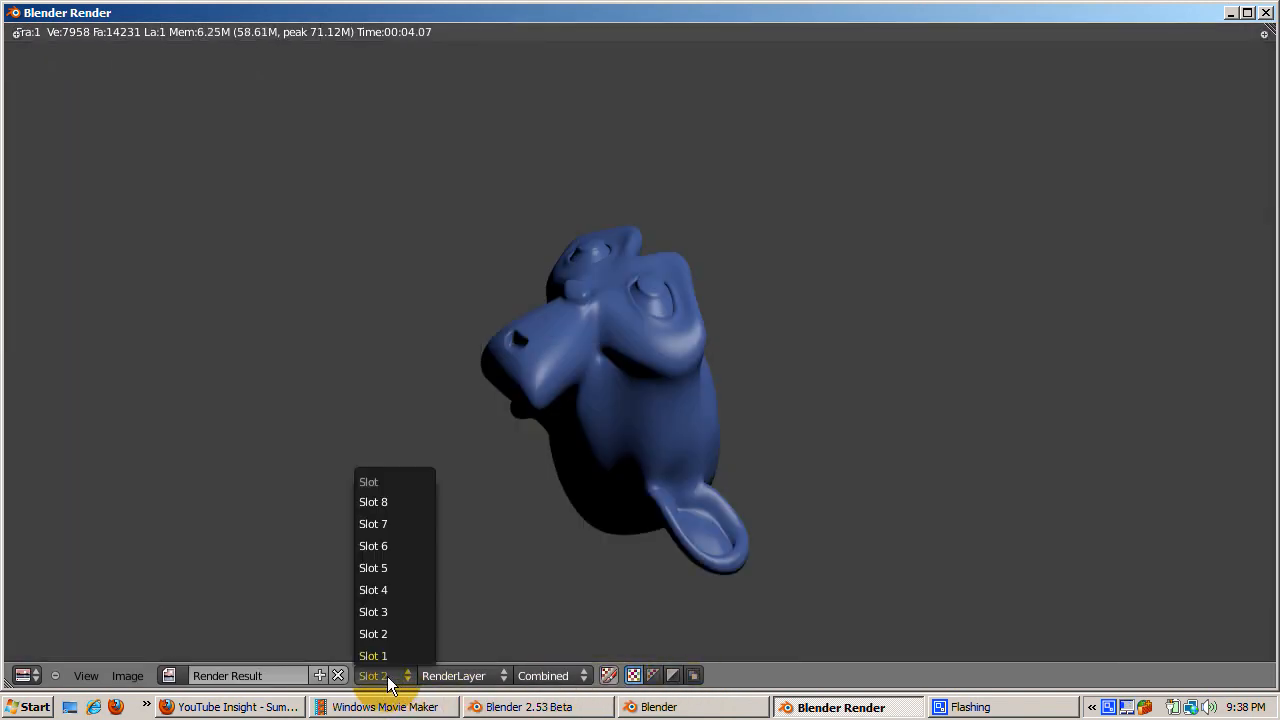
click(372, 655)
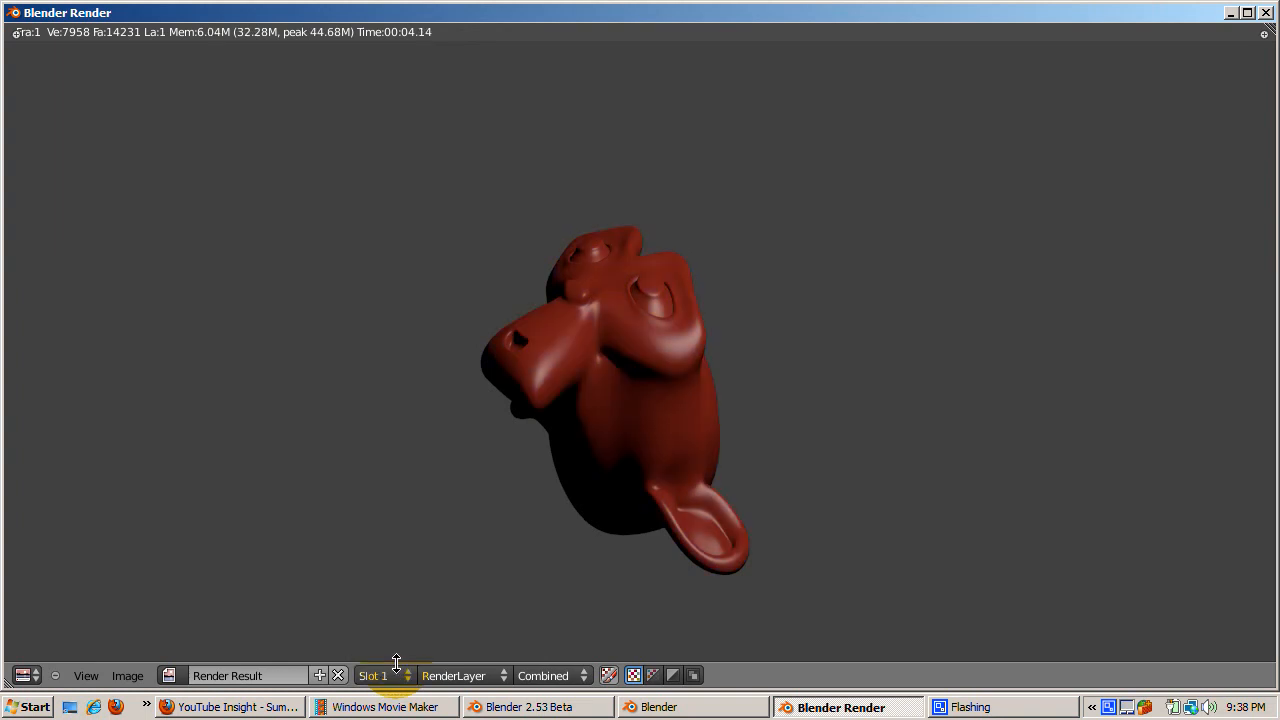
click(378, 675)
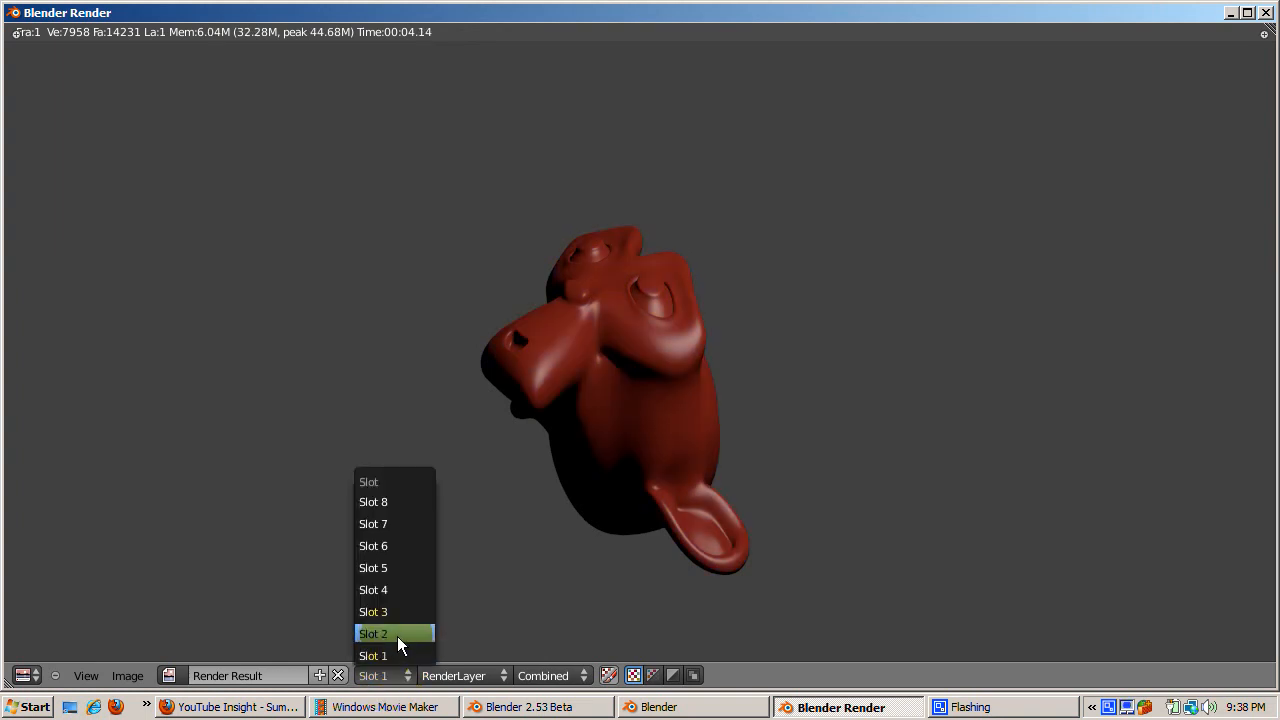
click(373, 633)
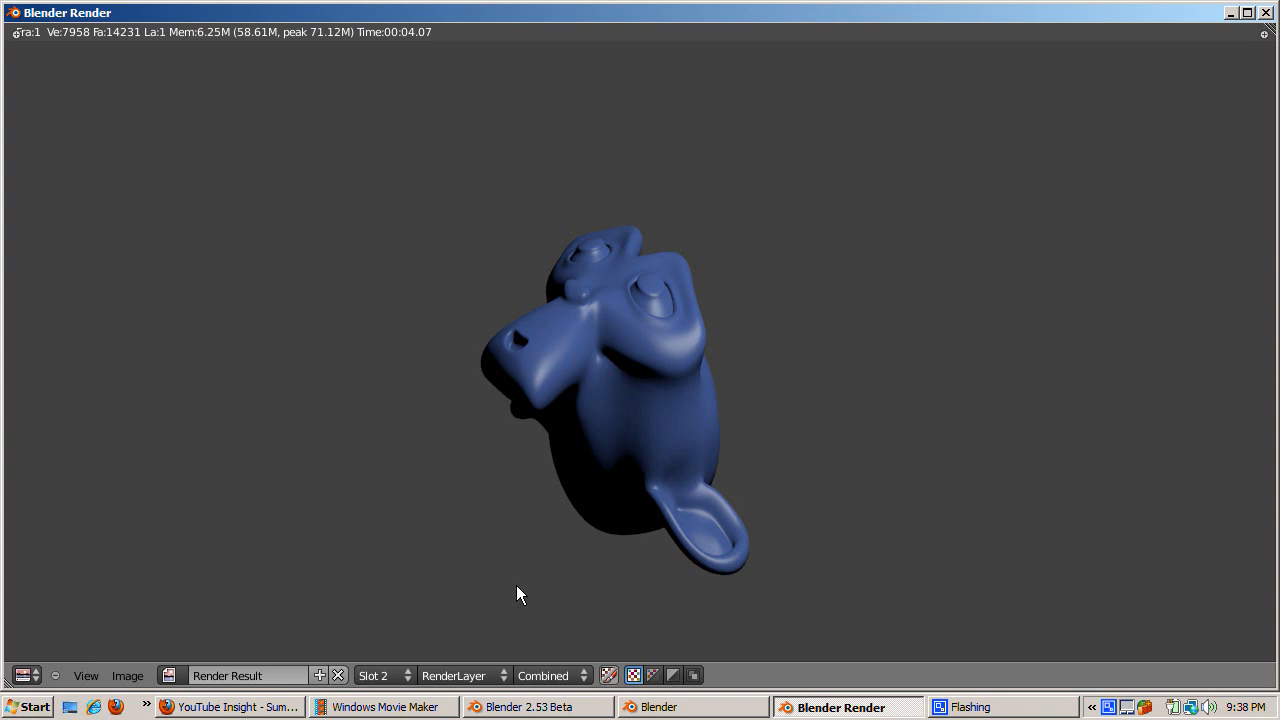
click(375, 675)
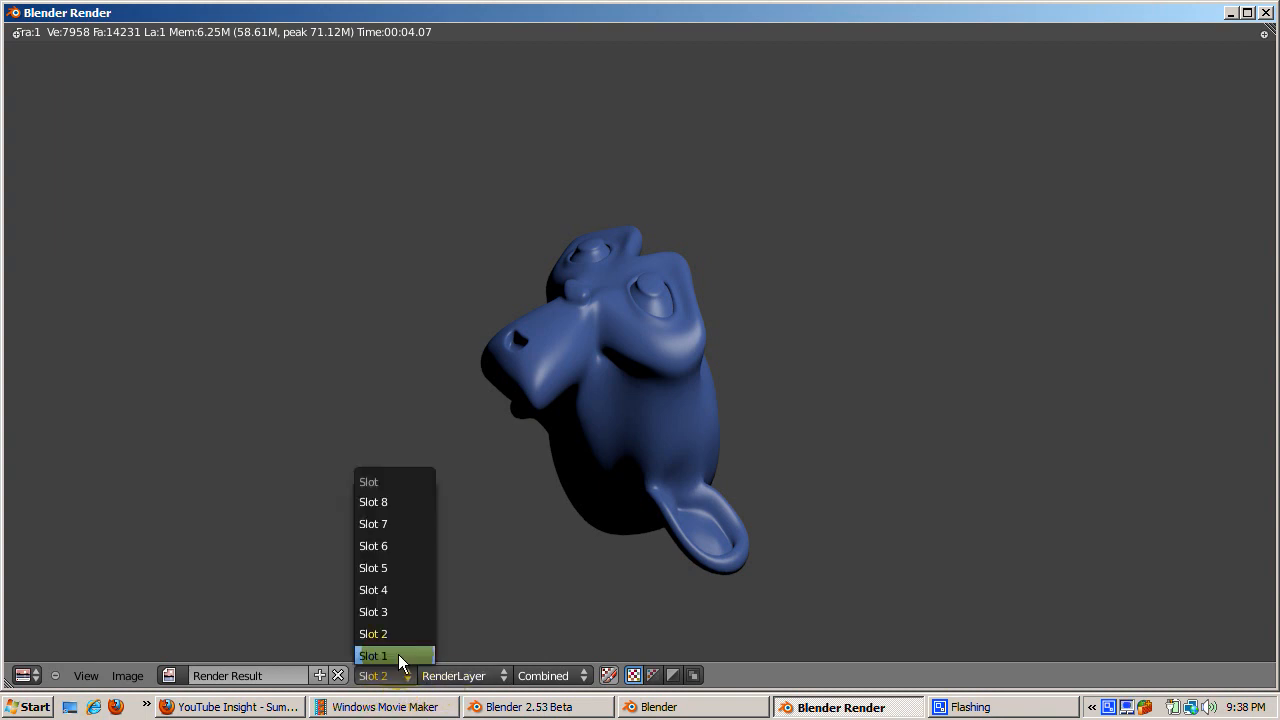
click(373, 655)
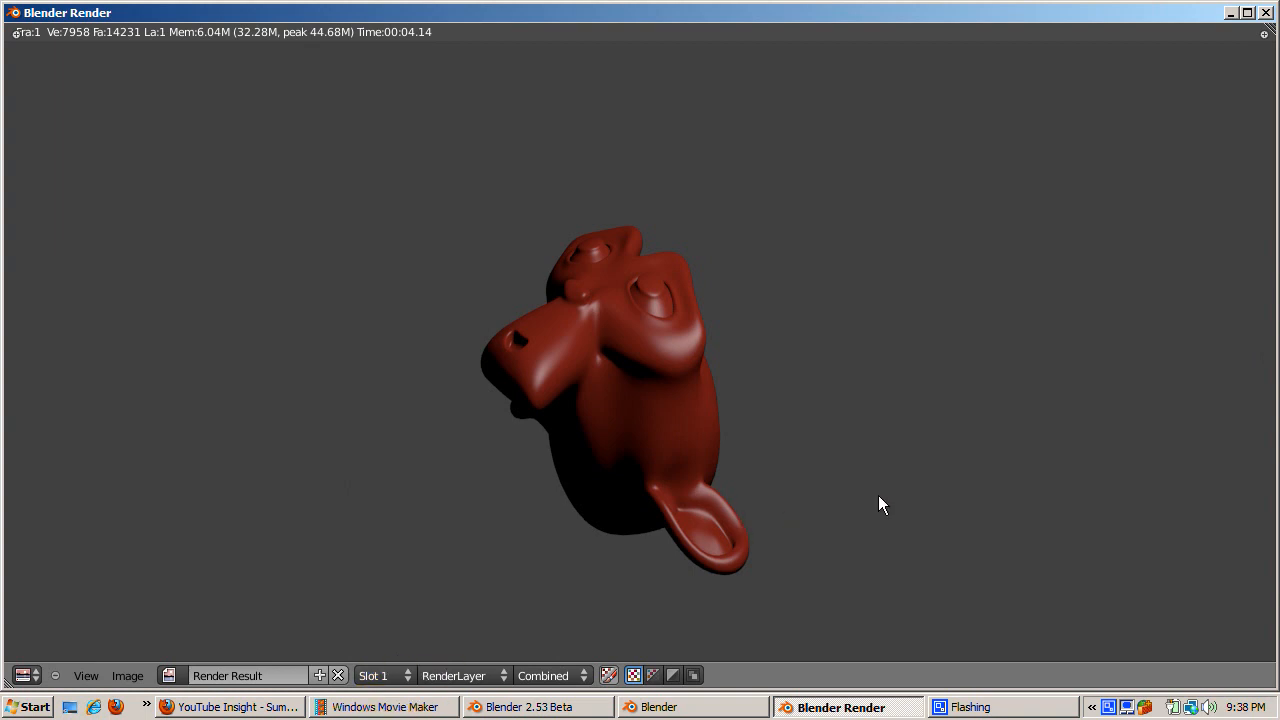
mouse_move(877, 513)
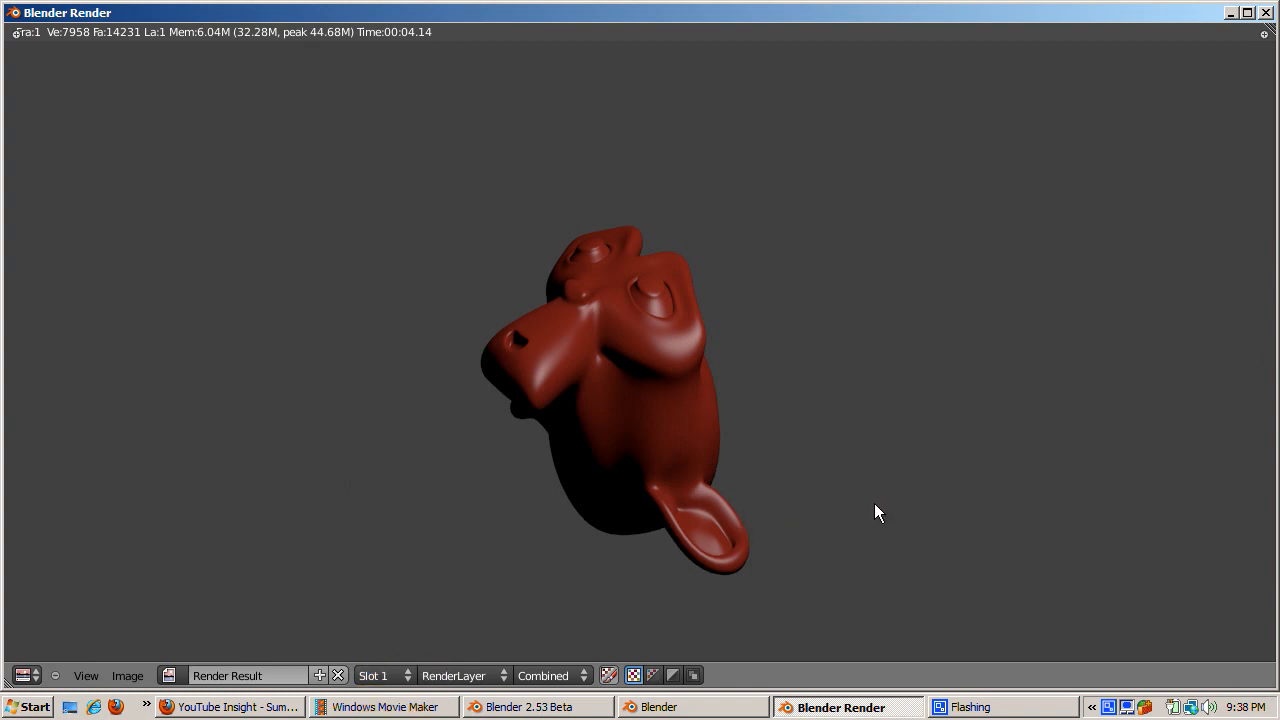
mouse_move(863, 503)
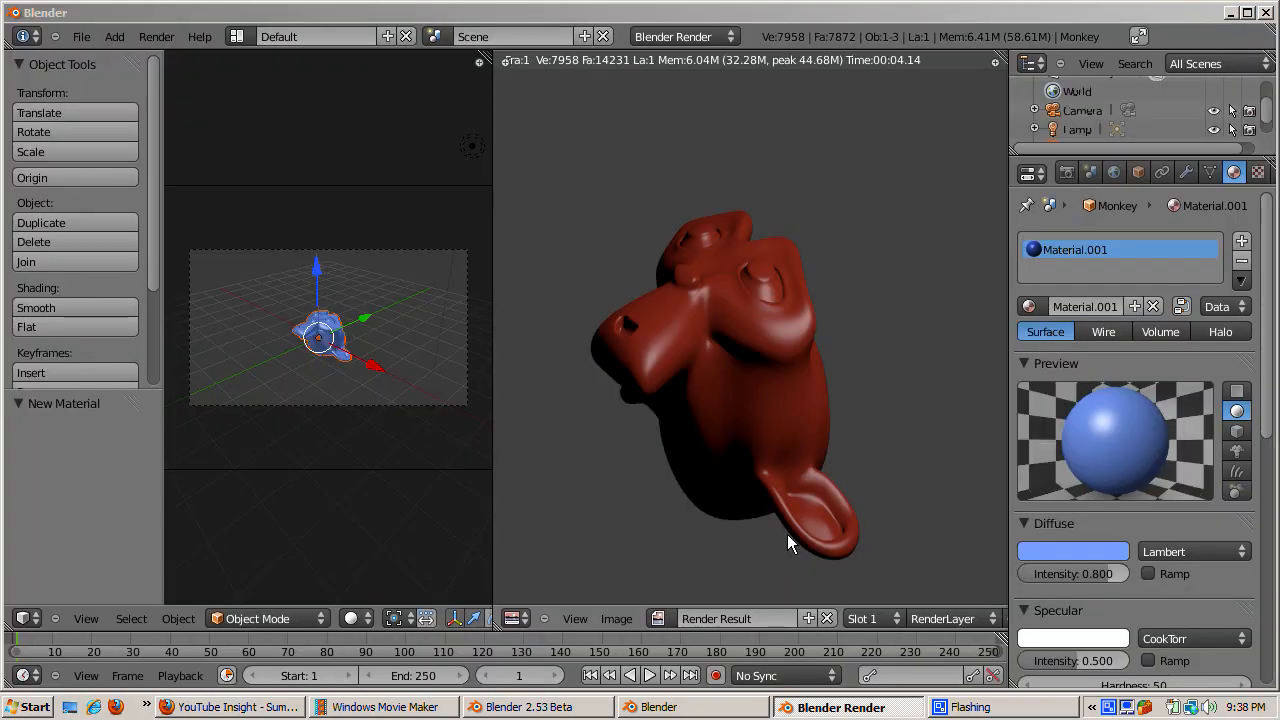
mouse_move(778, 538)
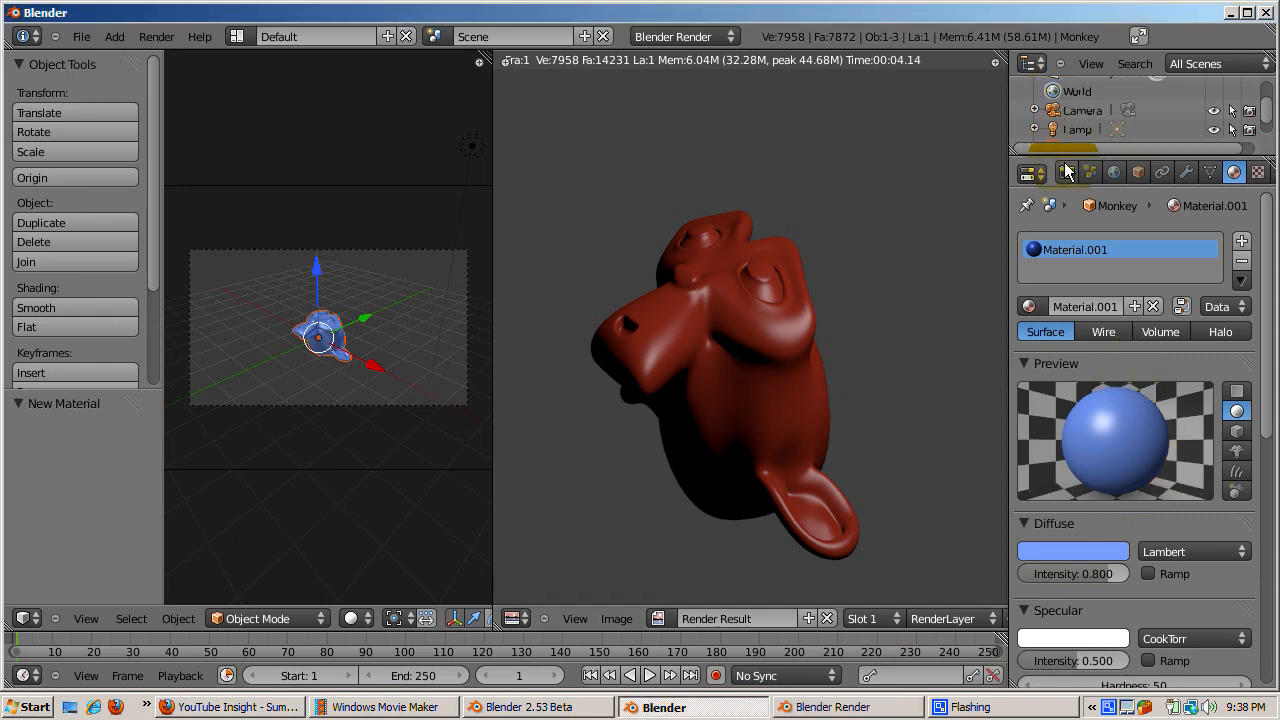
Step: Show the scene's render settings again, with the DVCPRO HD 1080p preset at 1280 by 1080
click(1066, 172)
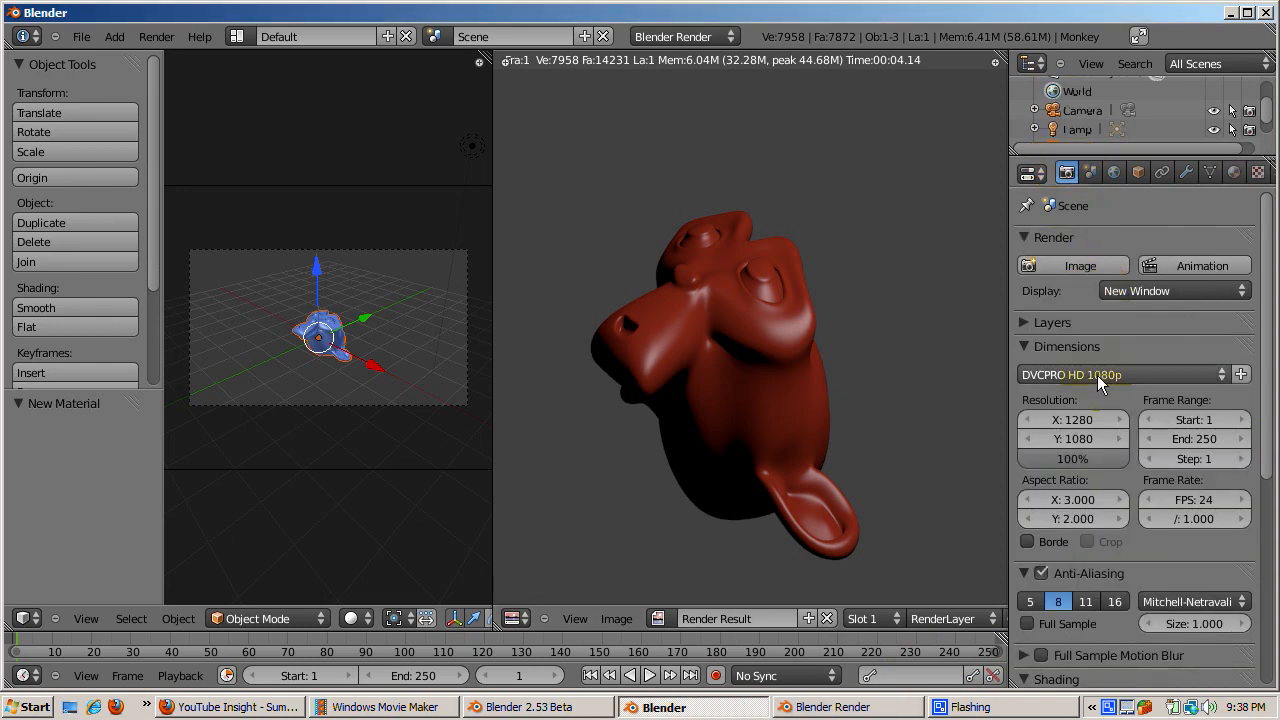